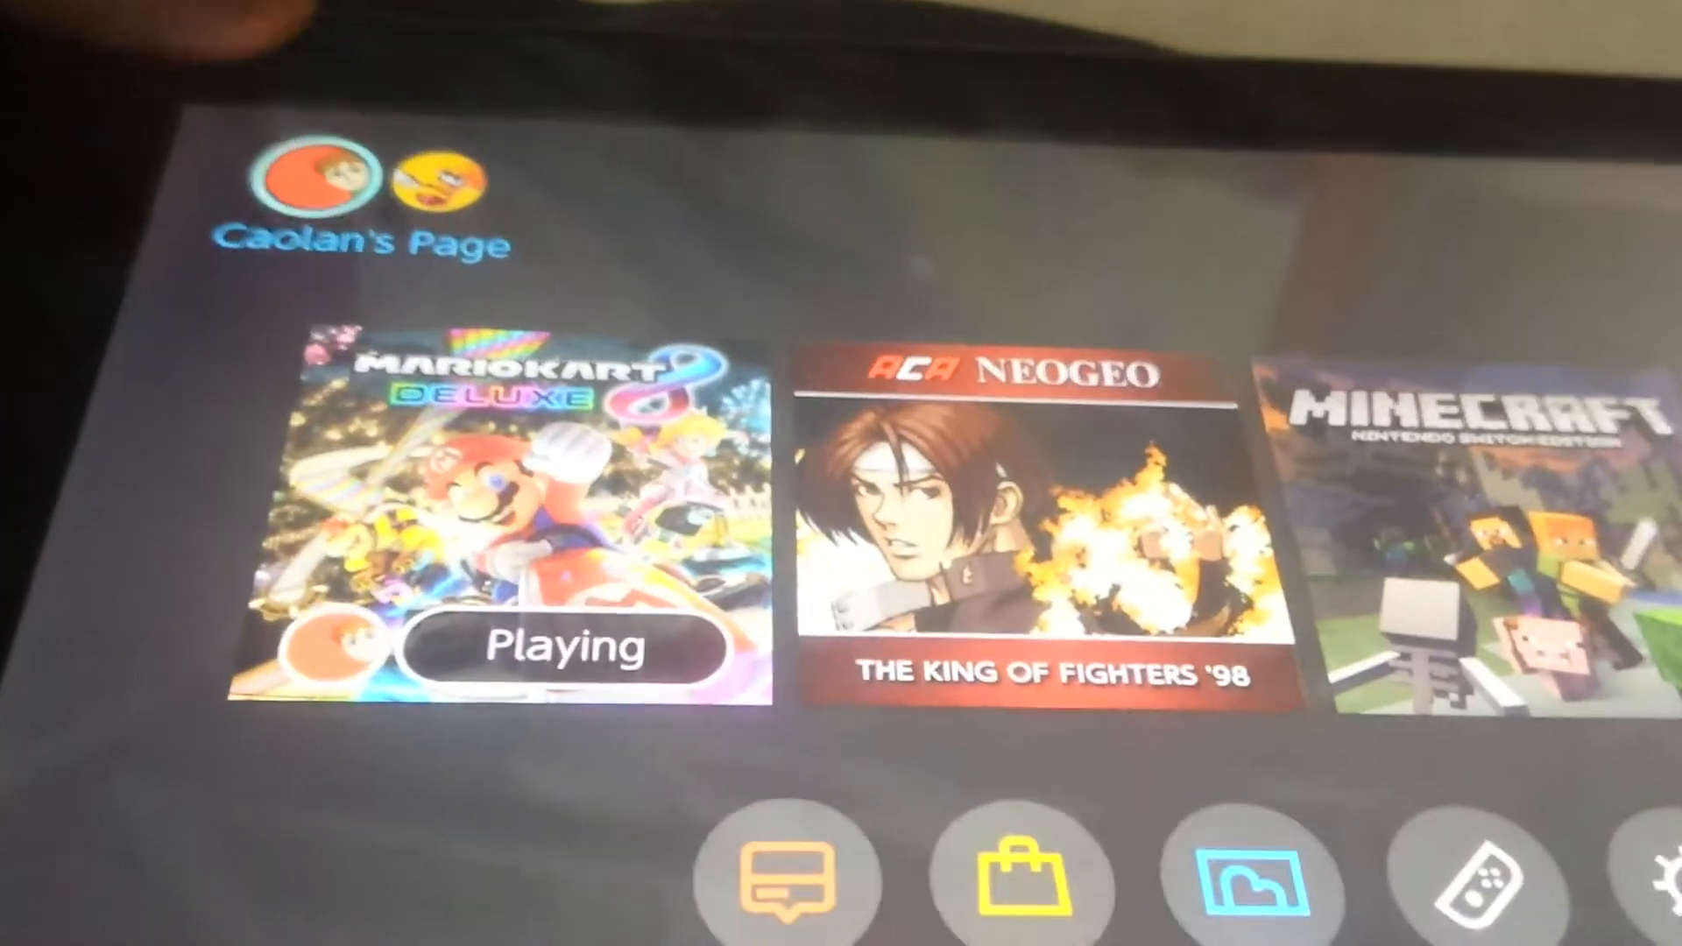
Open the current user's page from the HOME Menu, then its user settings
click(325, 187)
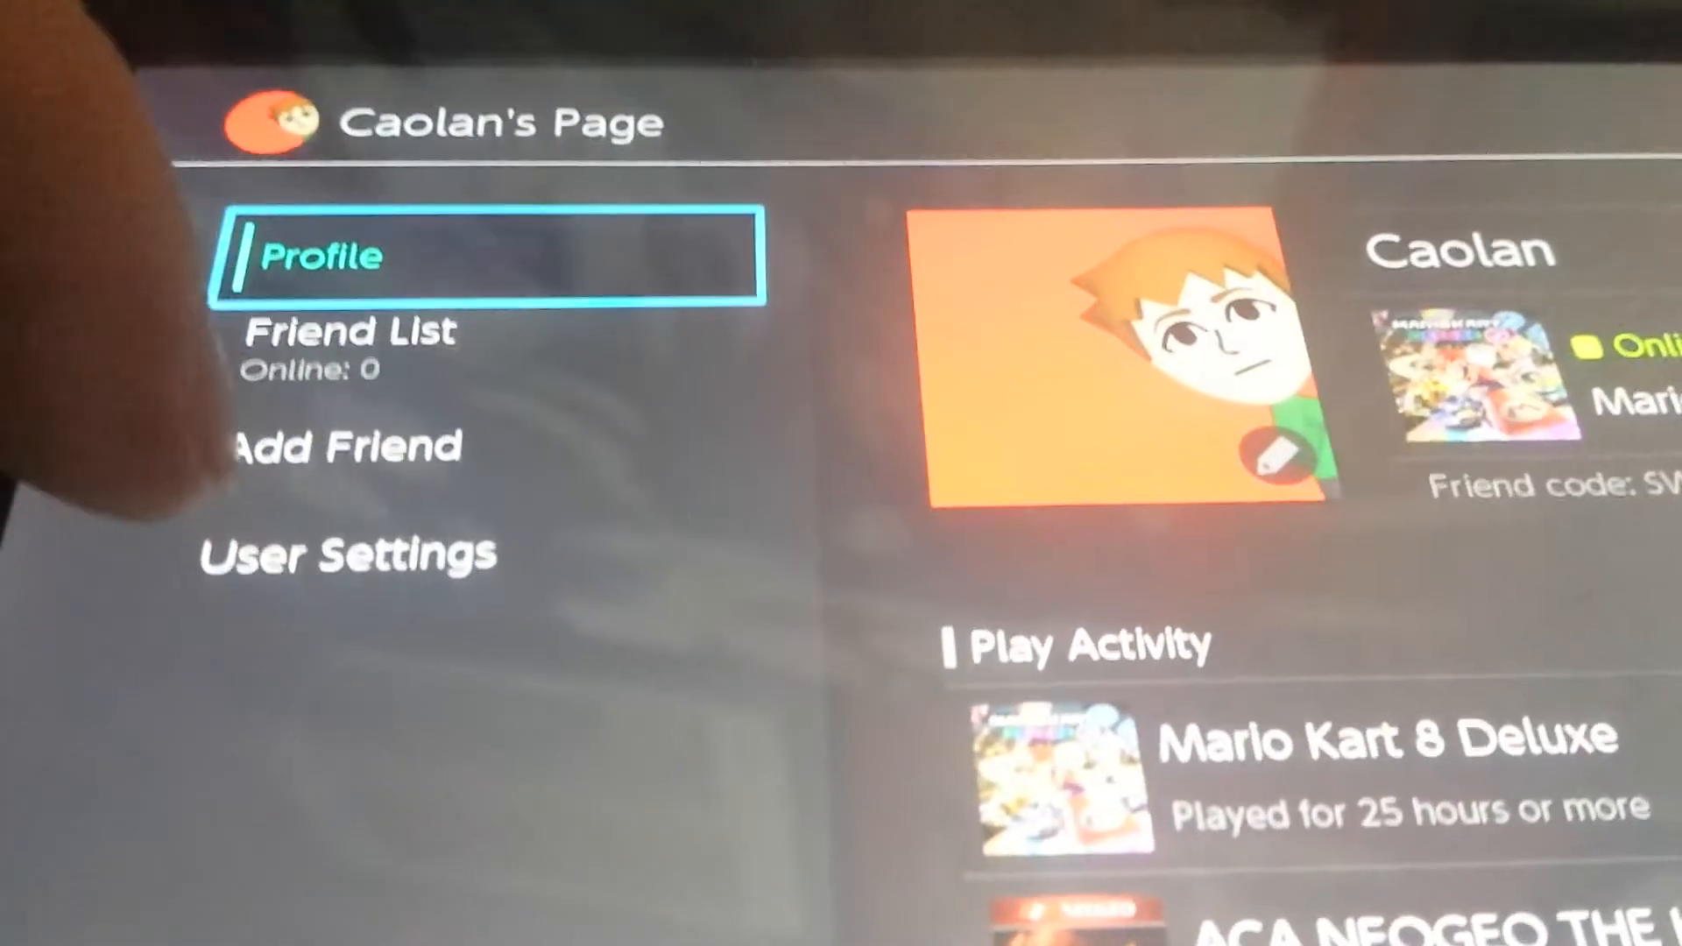
click(345, 555)
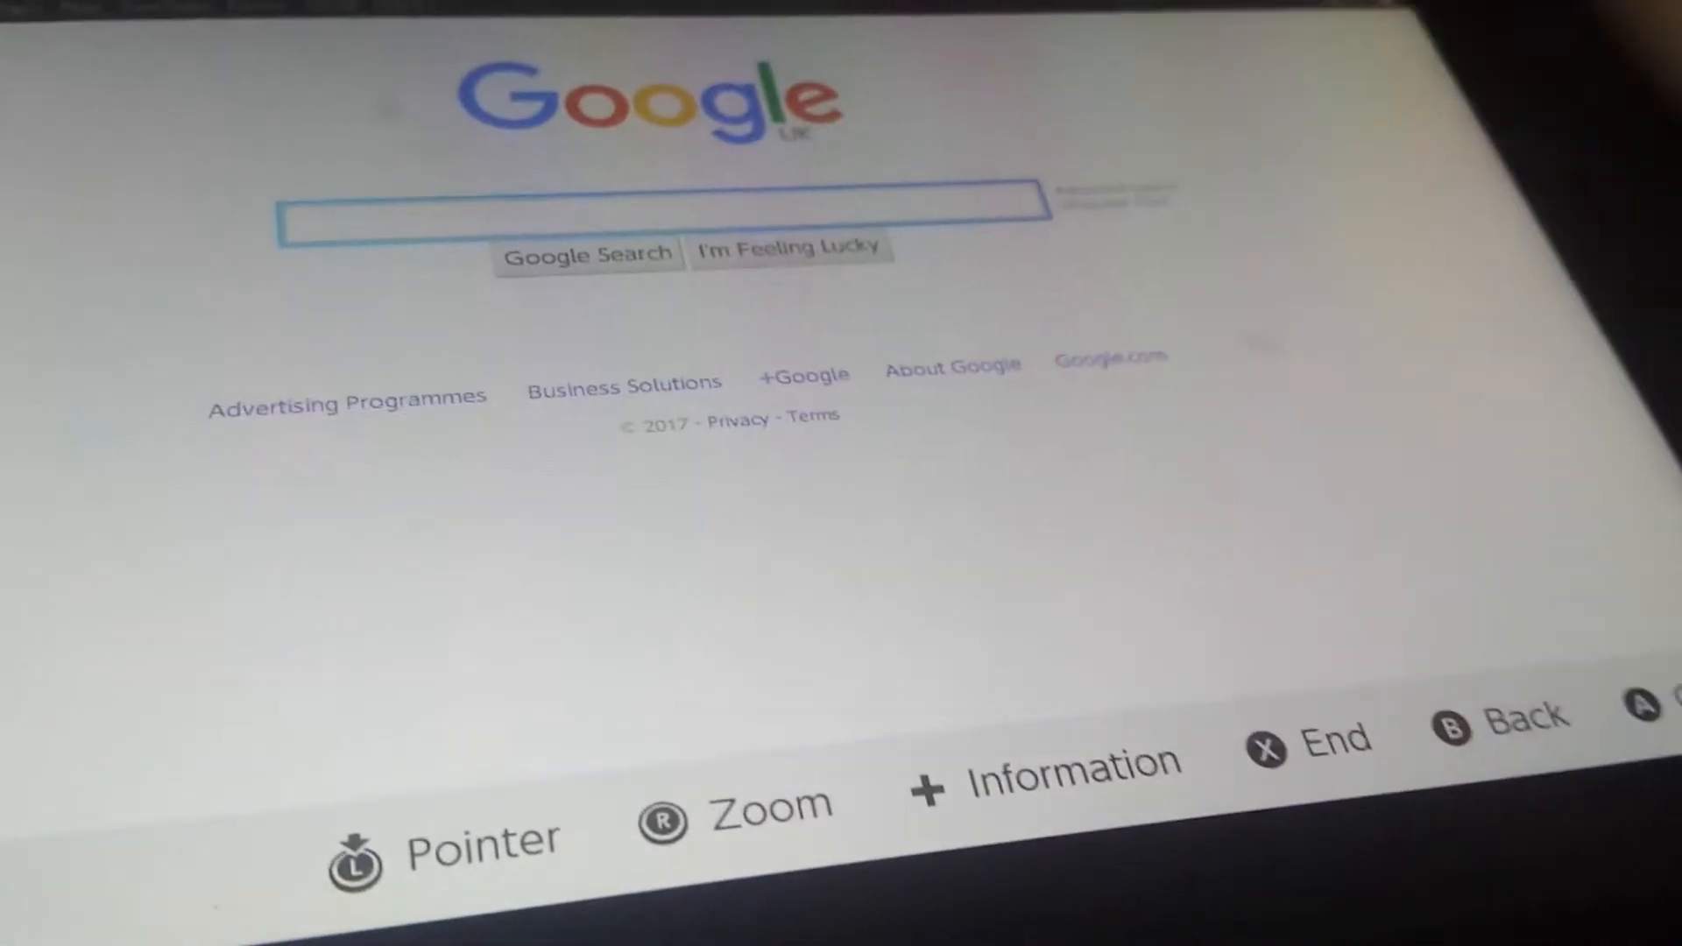
click(655, 247)
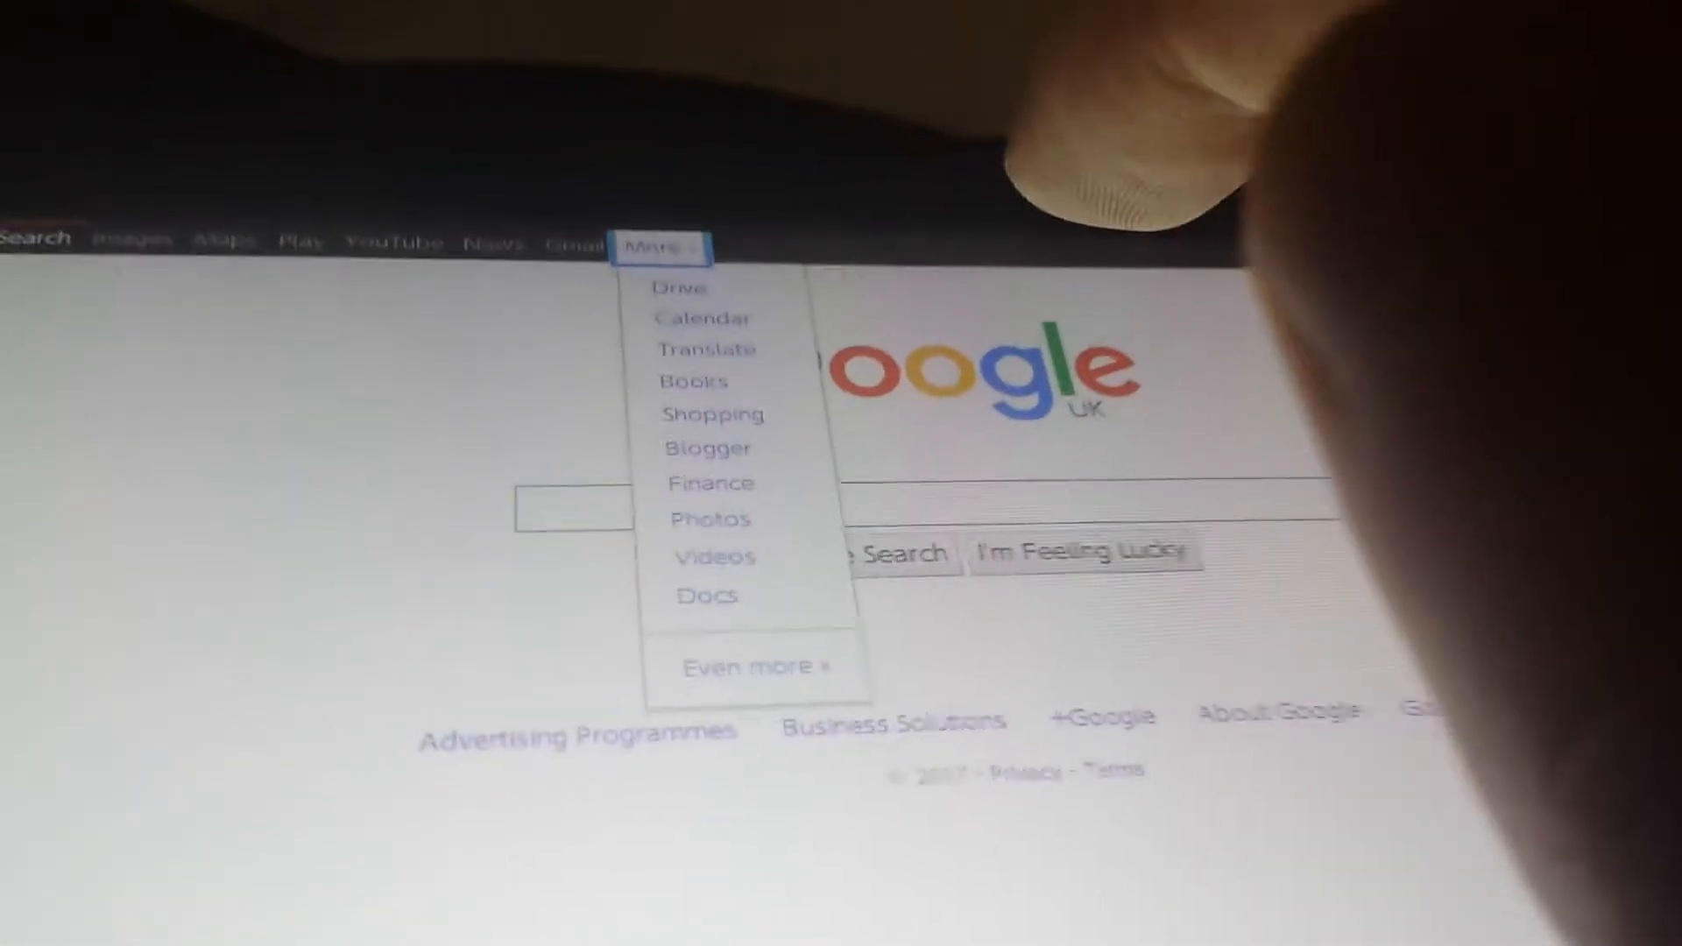
click(707, 349)
text(ww)
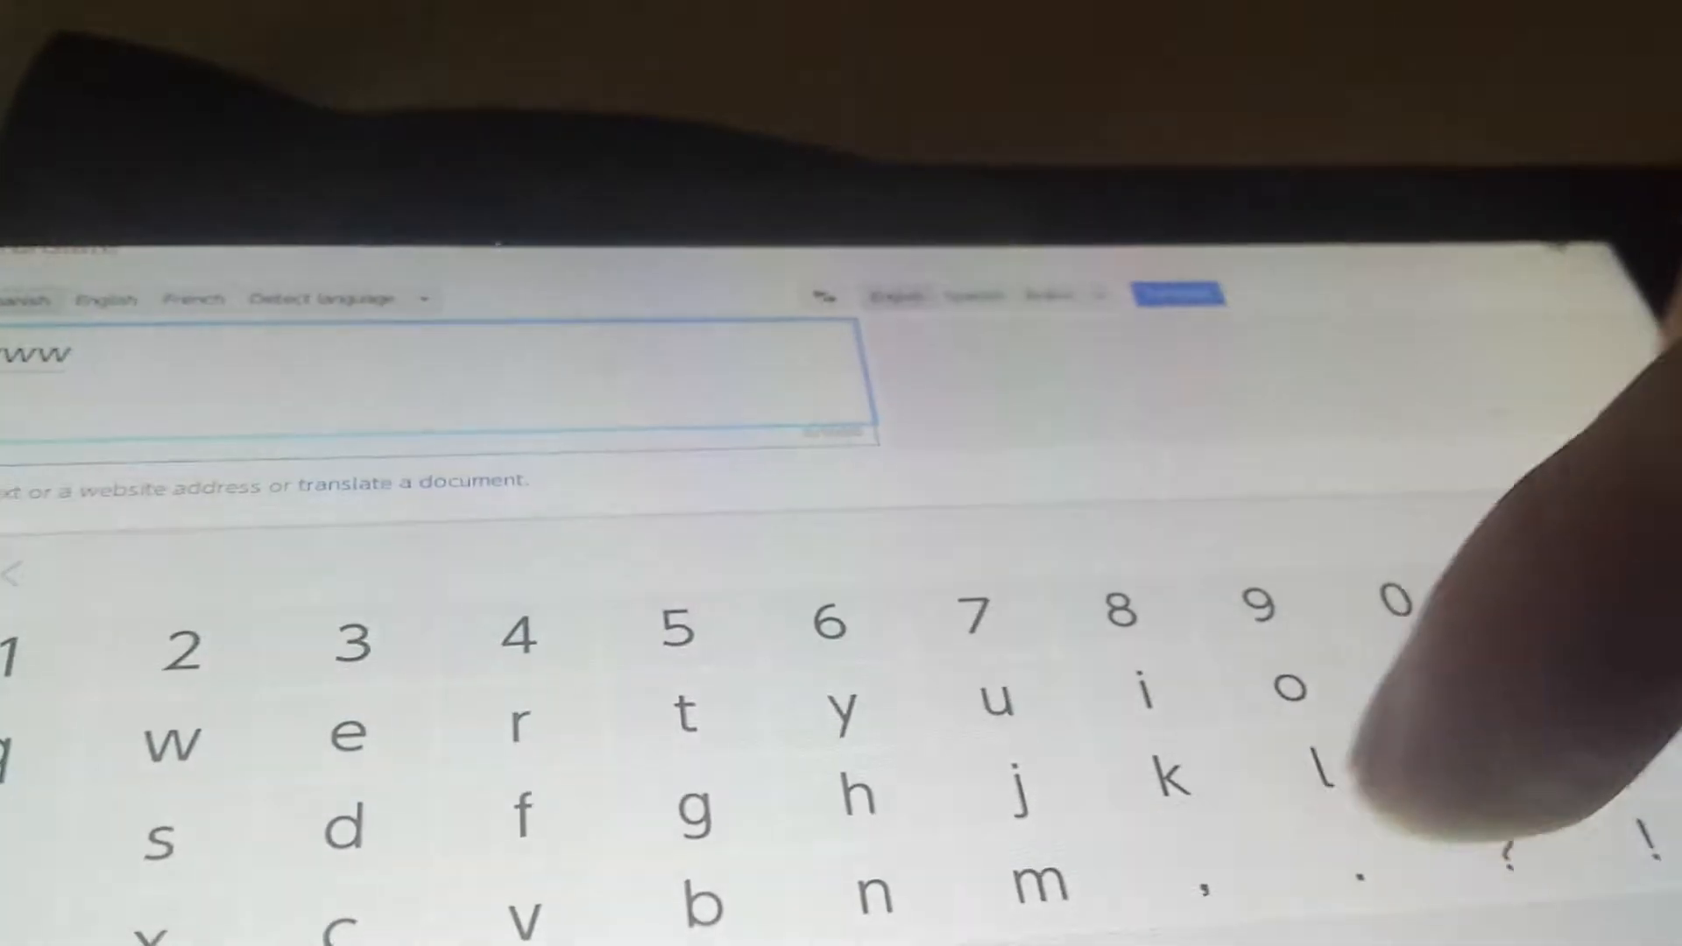
text(youtu)
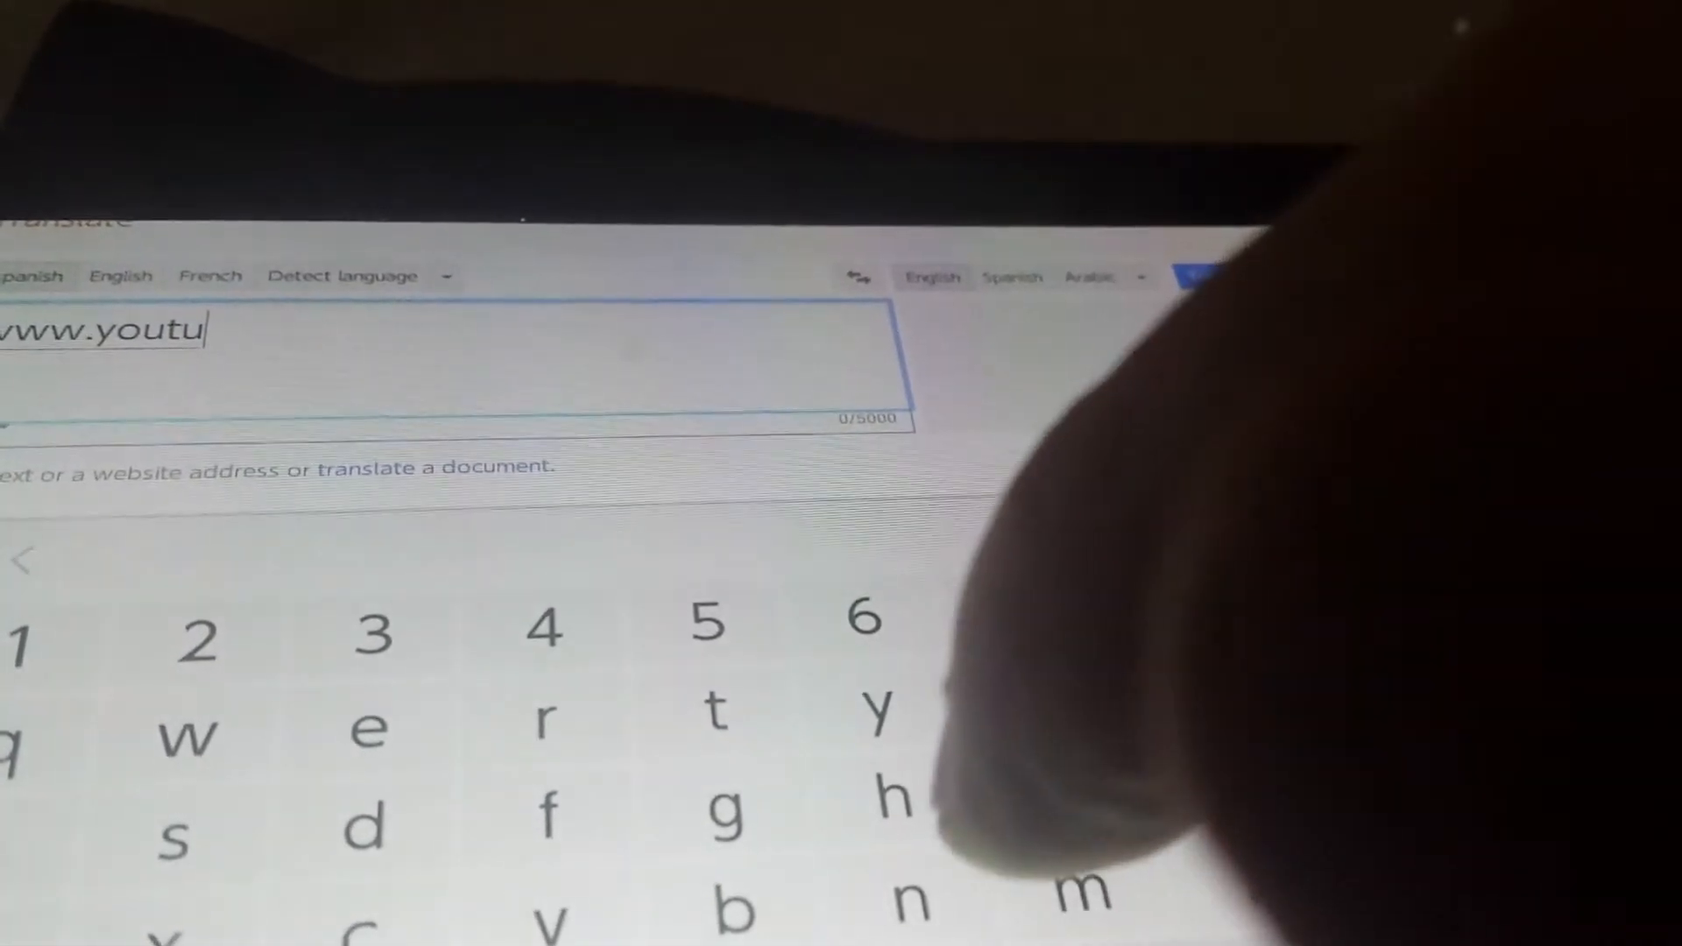
text(be)
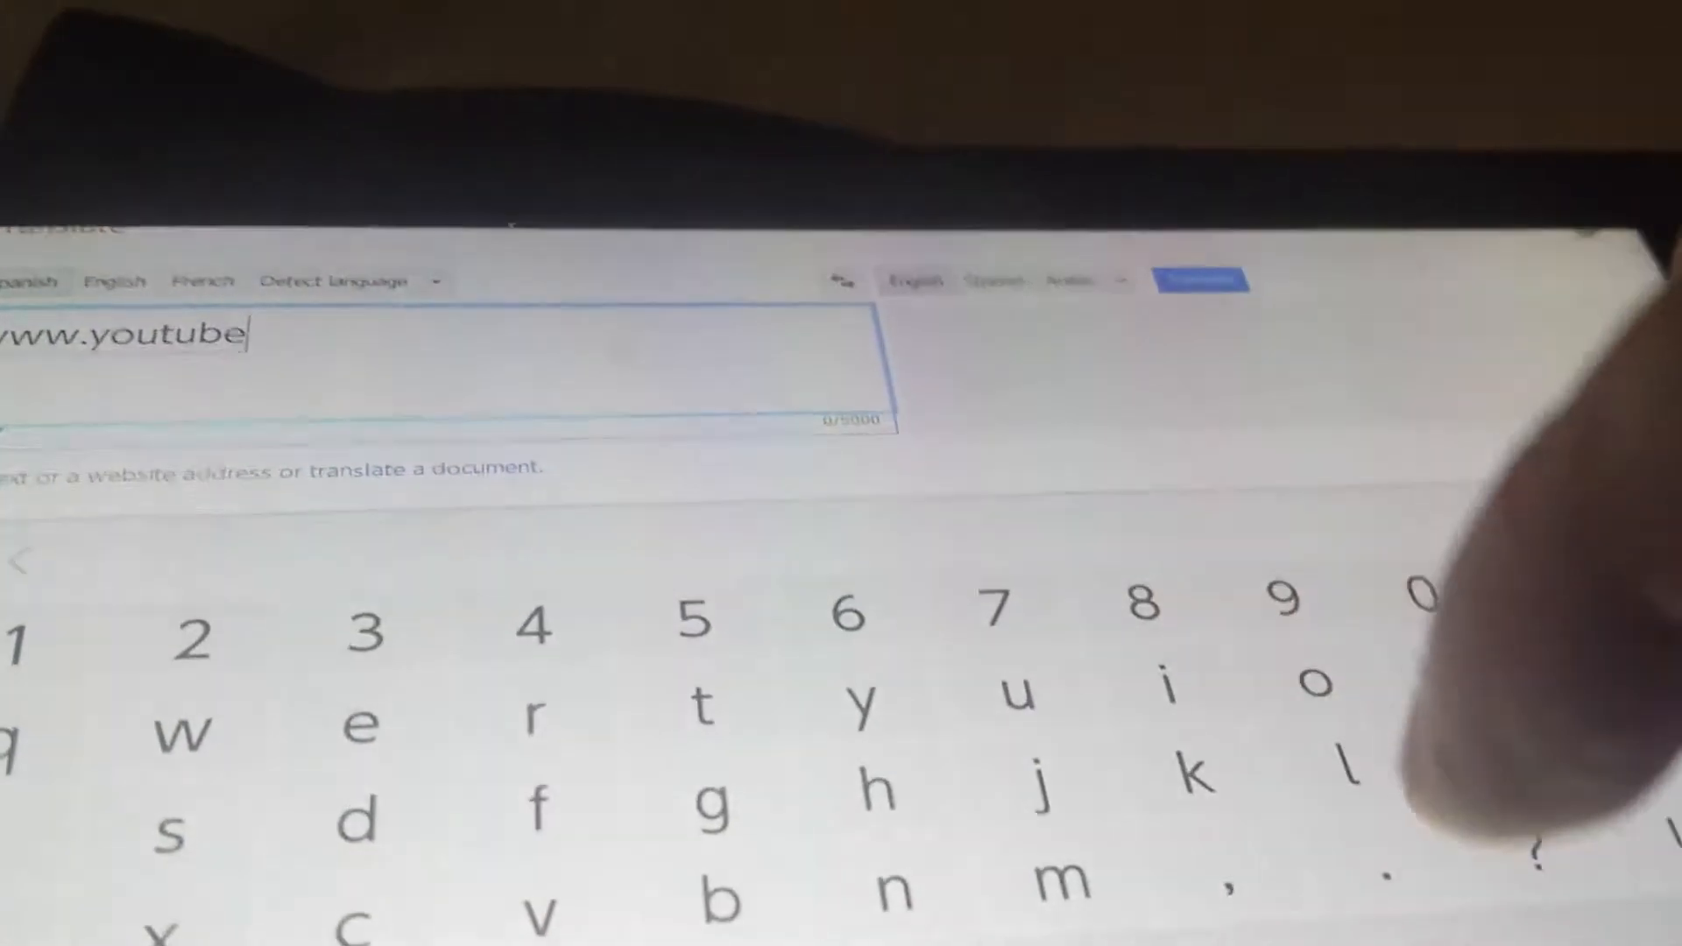
text(.c)
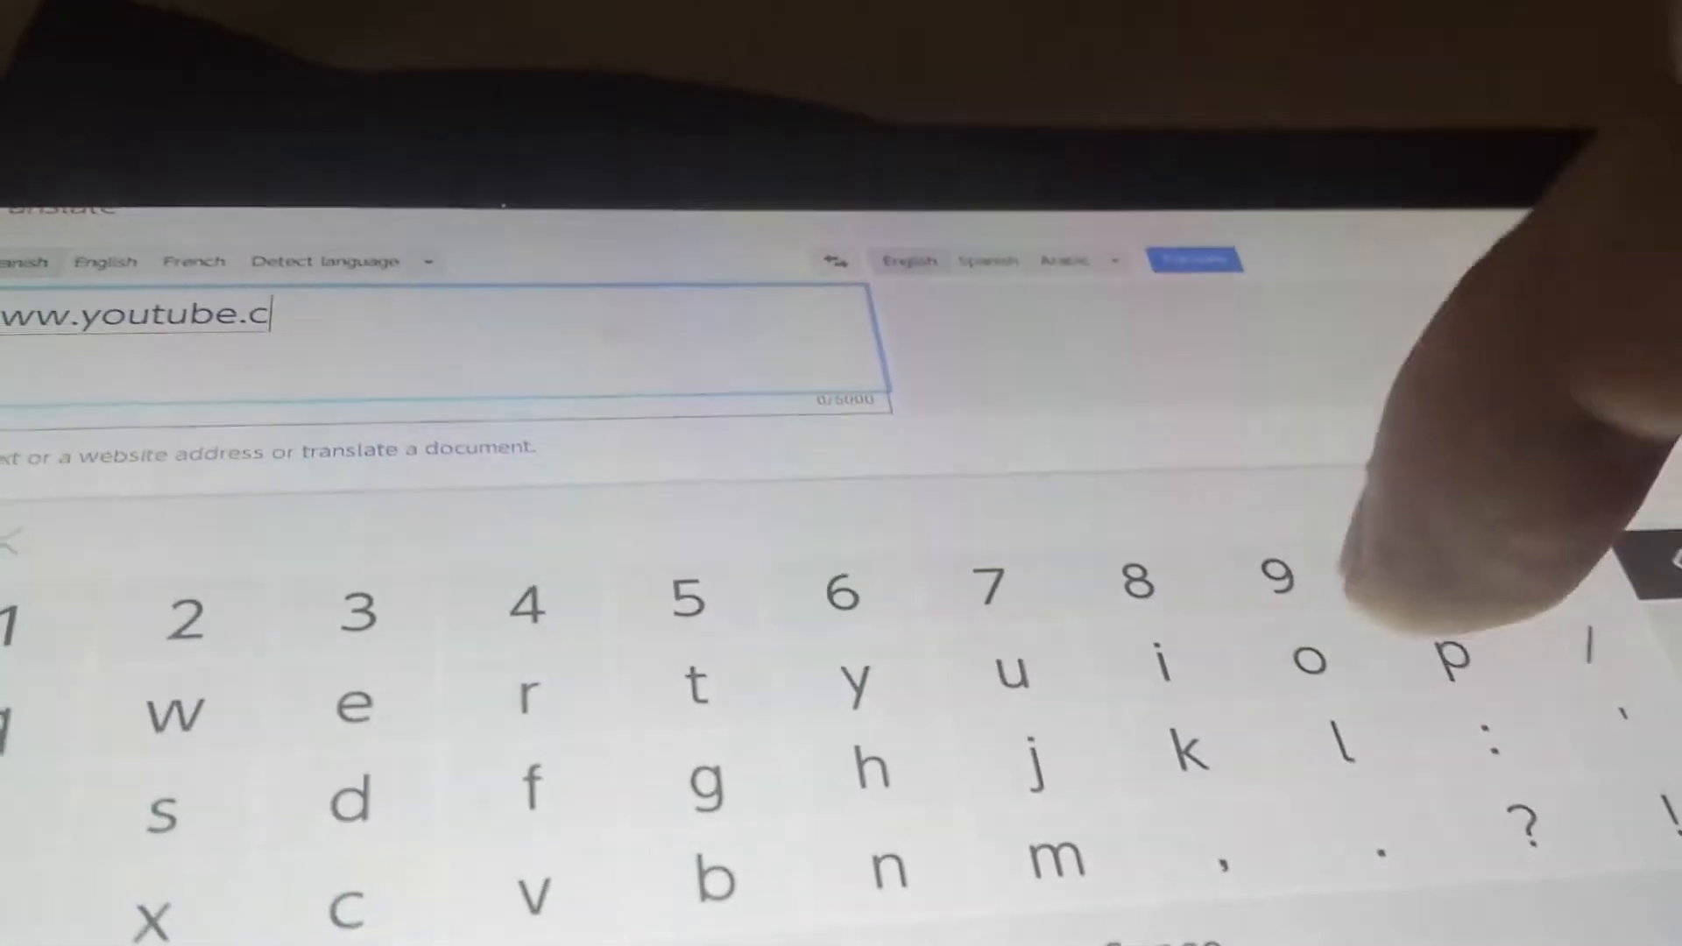
text(om)
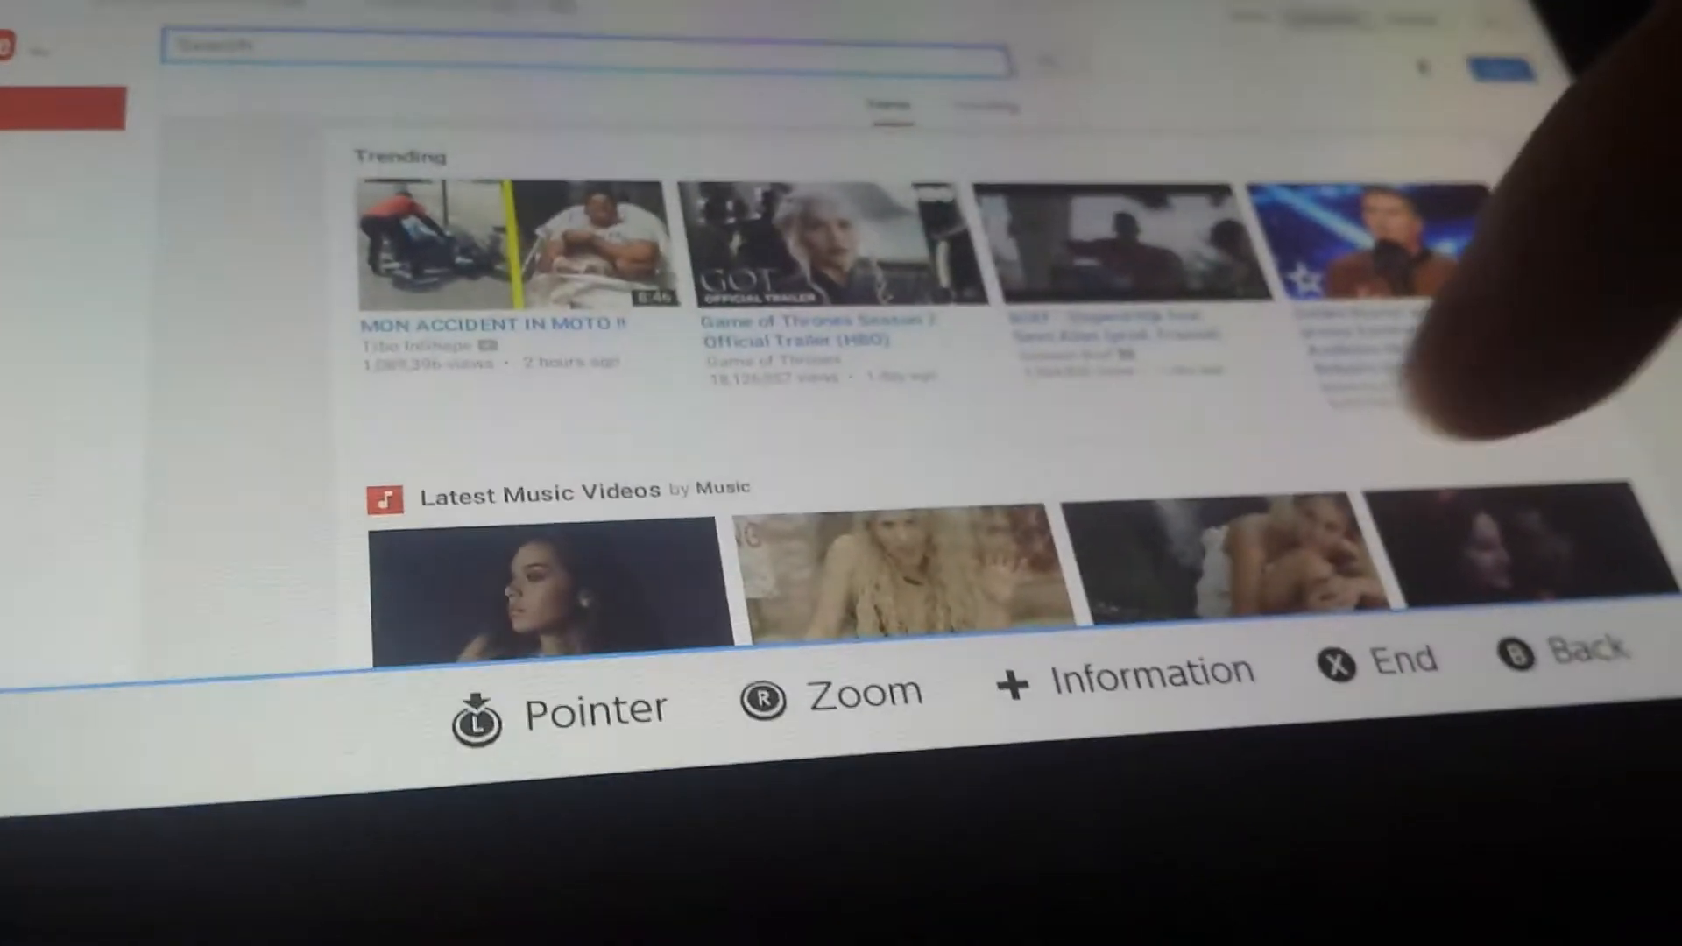
Scroll through YouTube's Trending, music, trailer and Reality TV sections to a video list
scroll(down, 3)
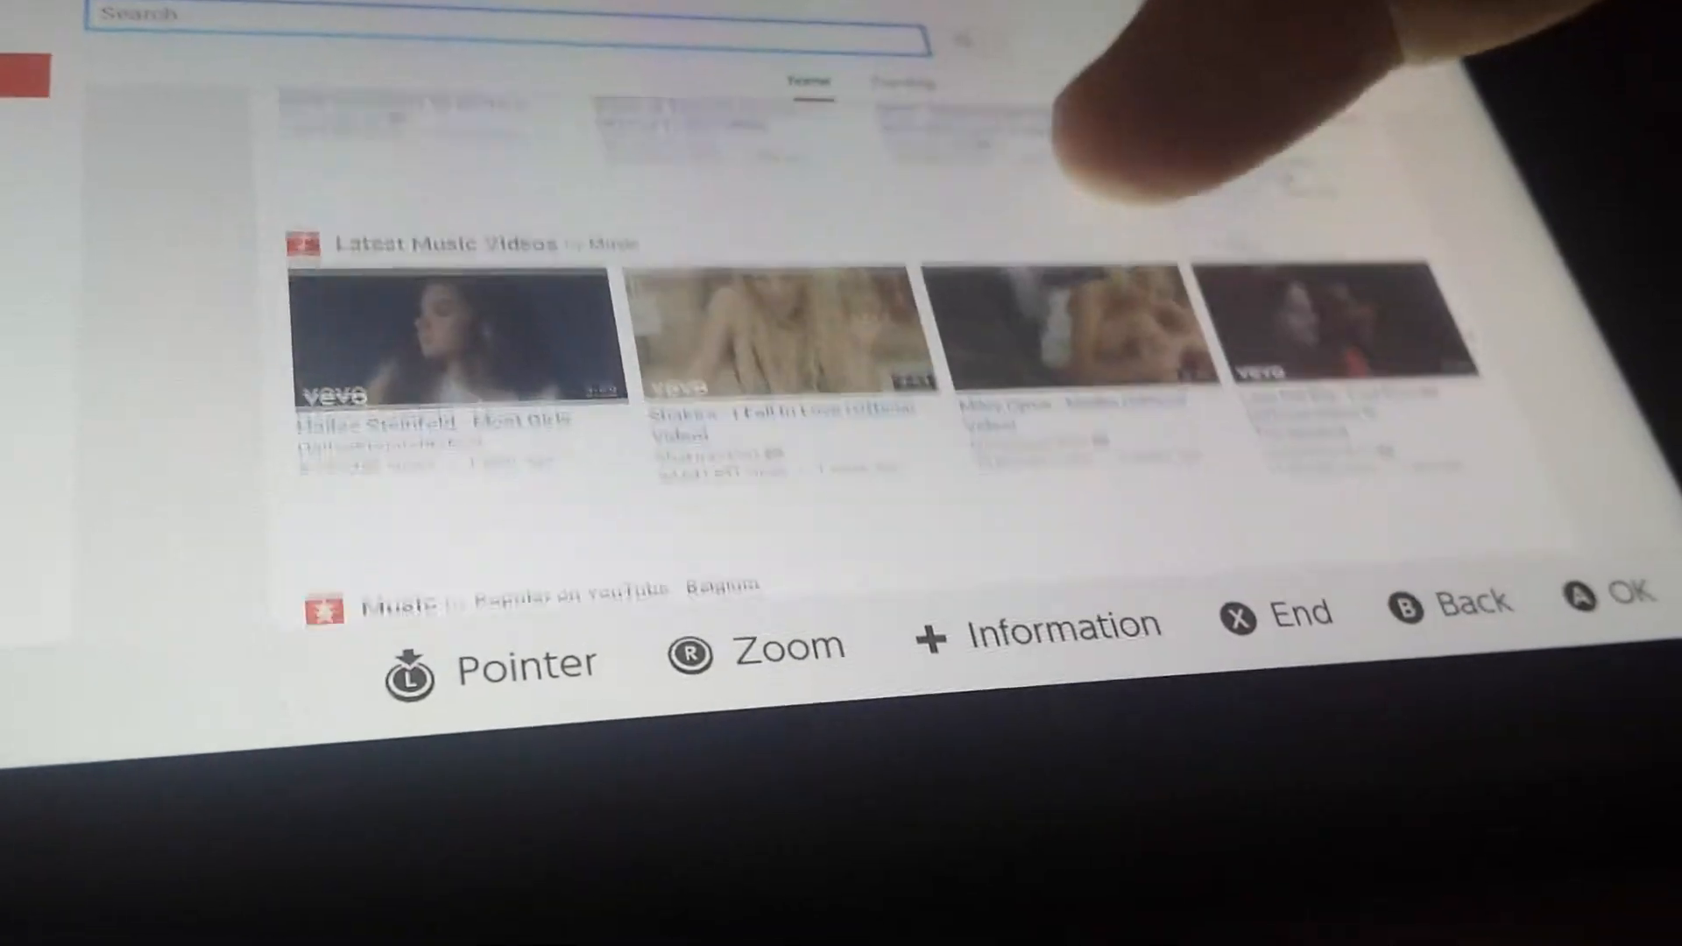
scroll(down, 3)
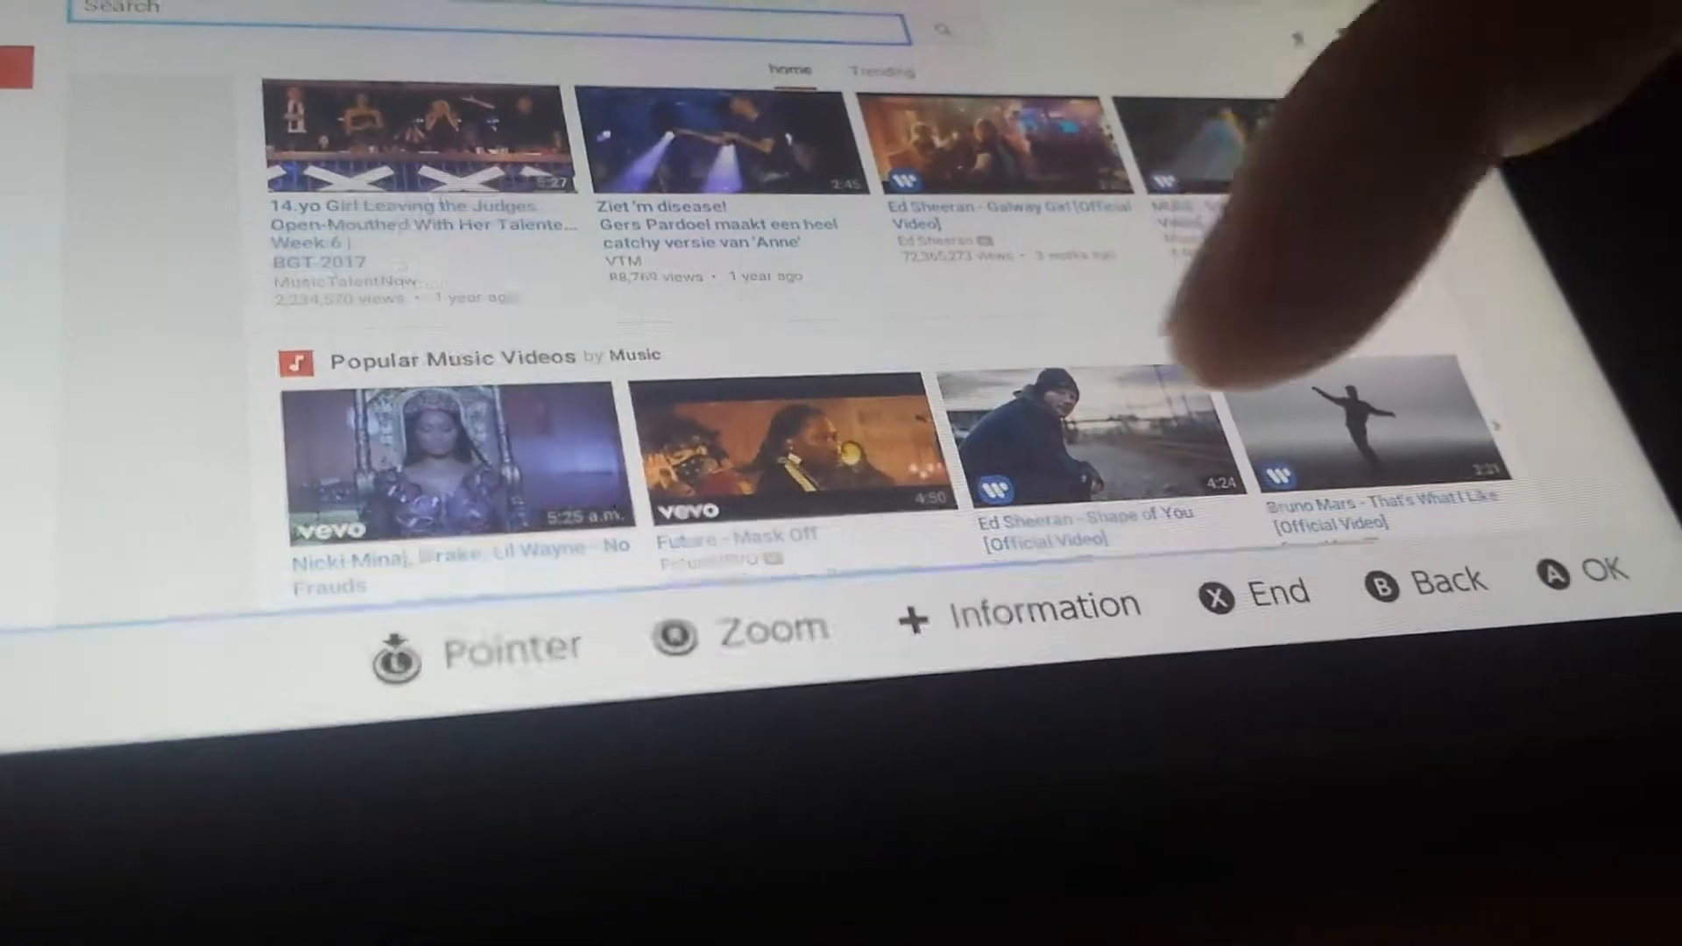
scroll(down, 3)
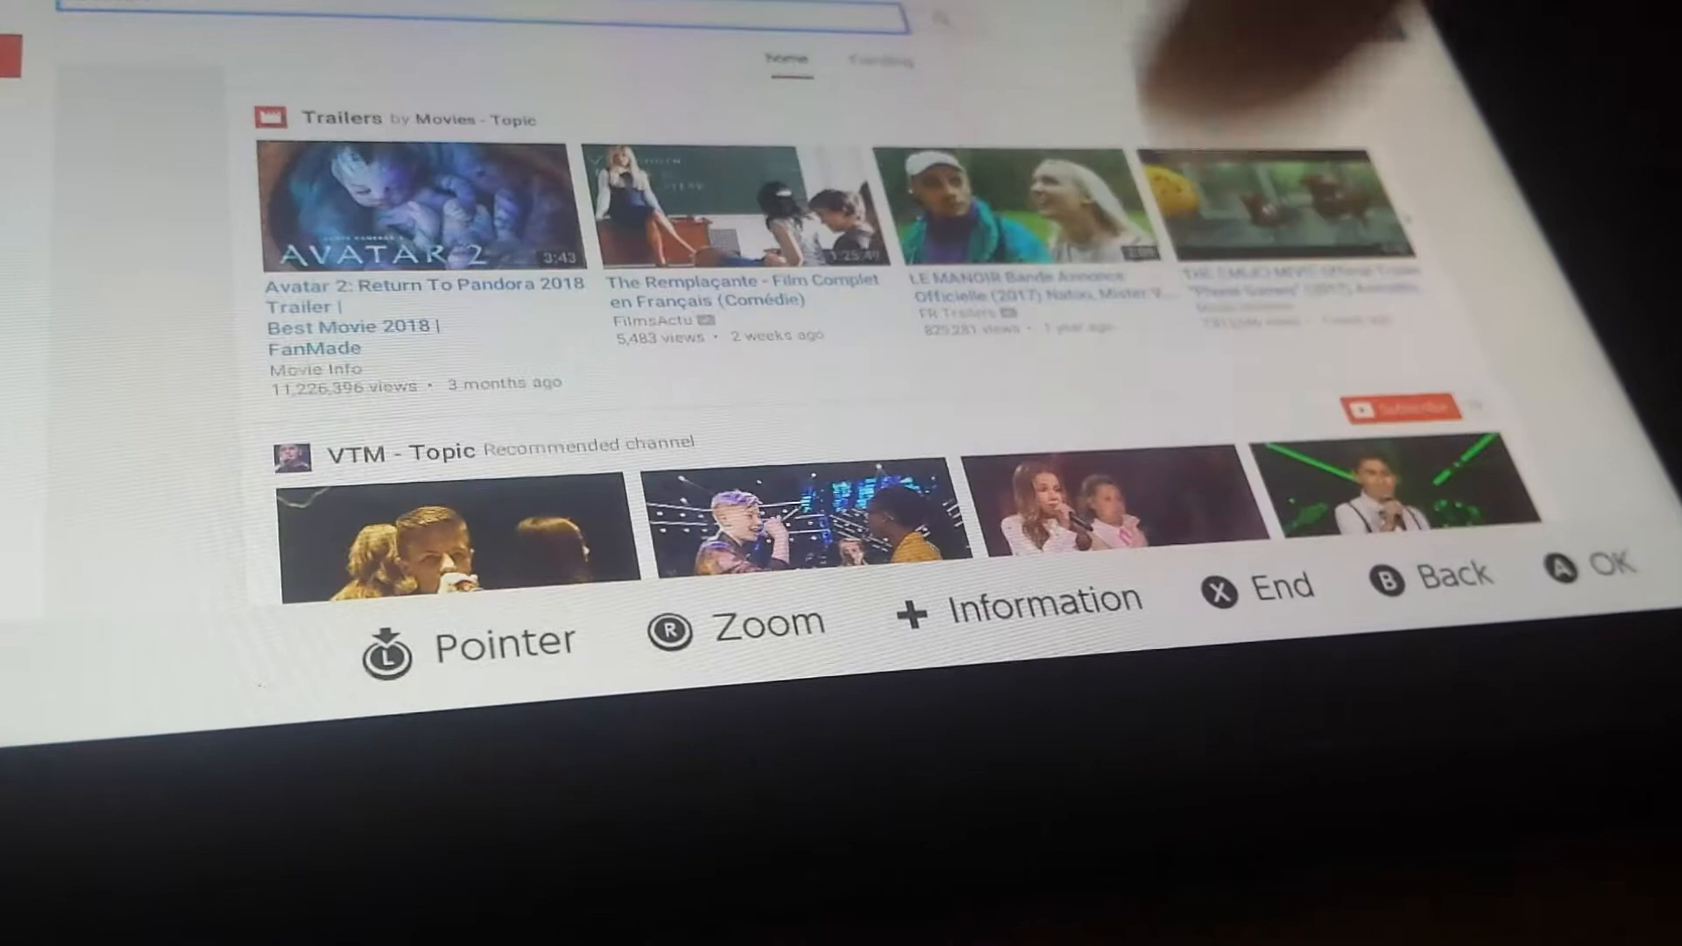
scroll(down, 3)
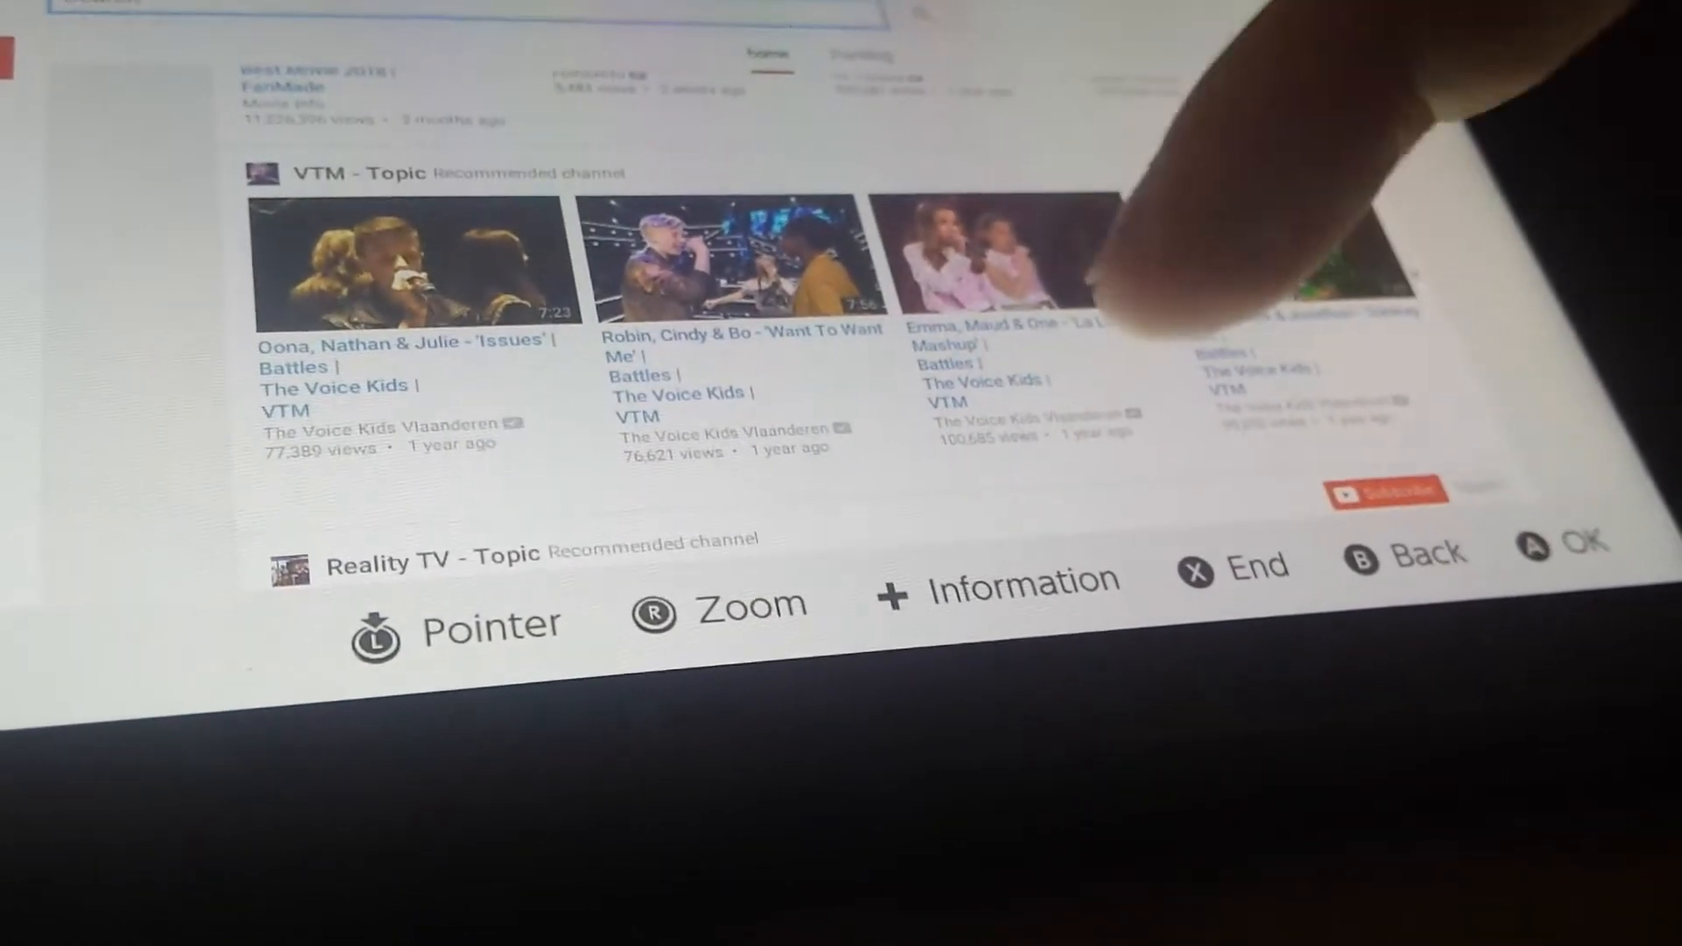
scroll(down, 3)
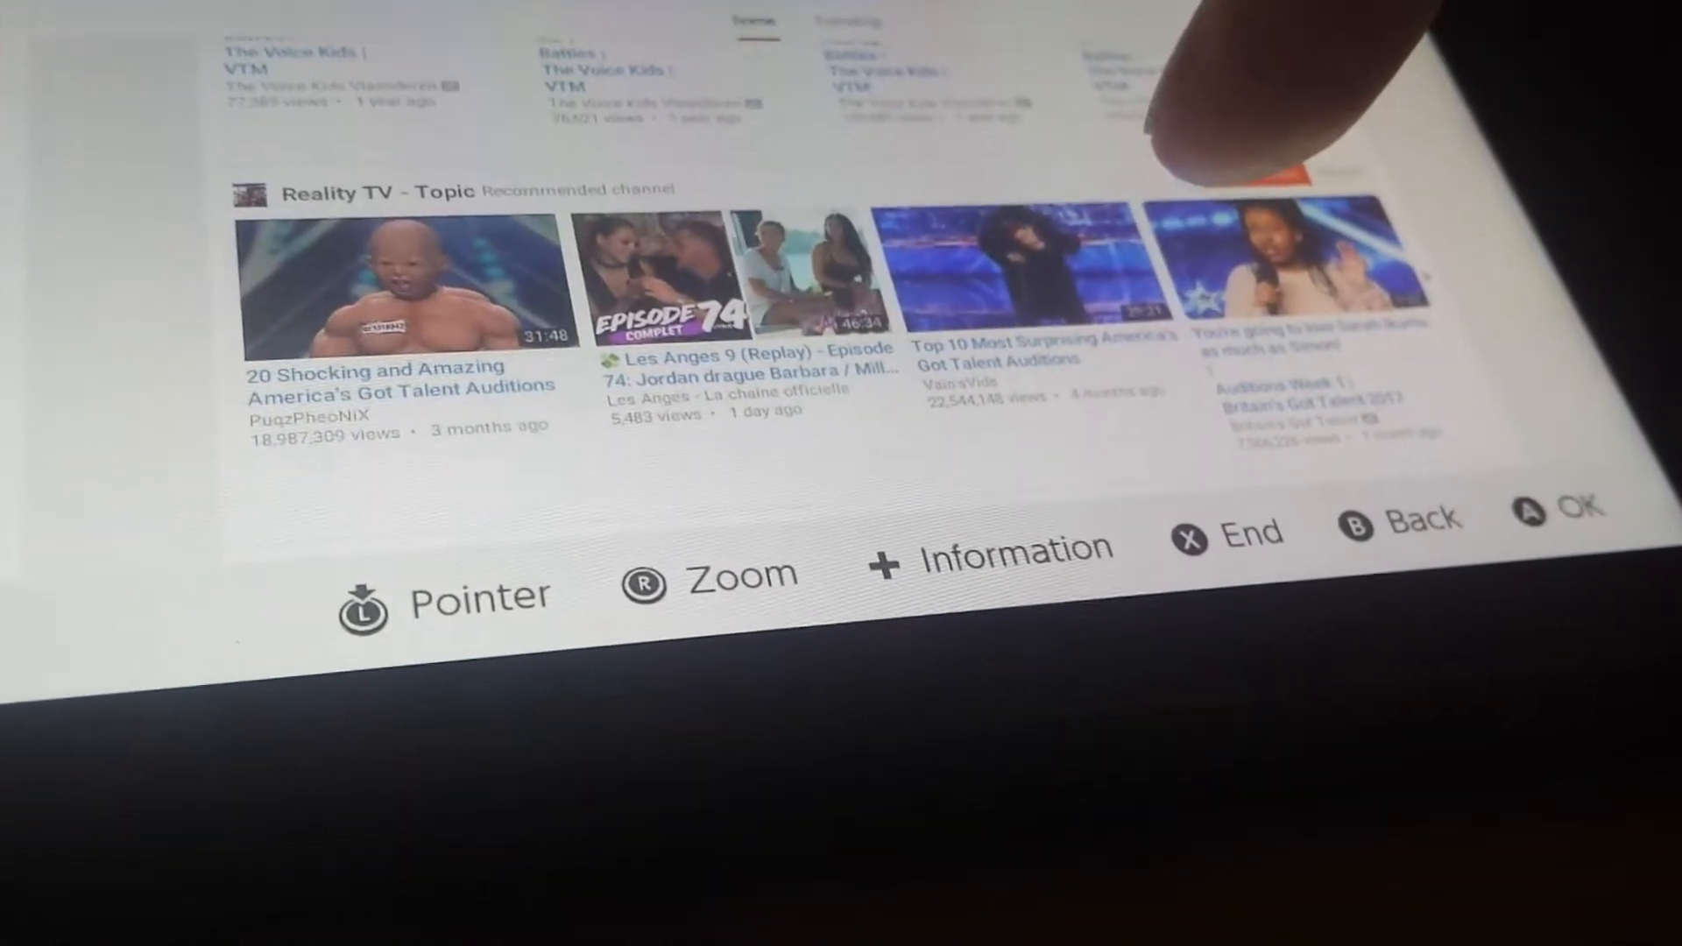
scroll(down, 3)
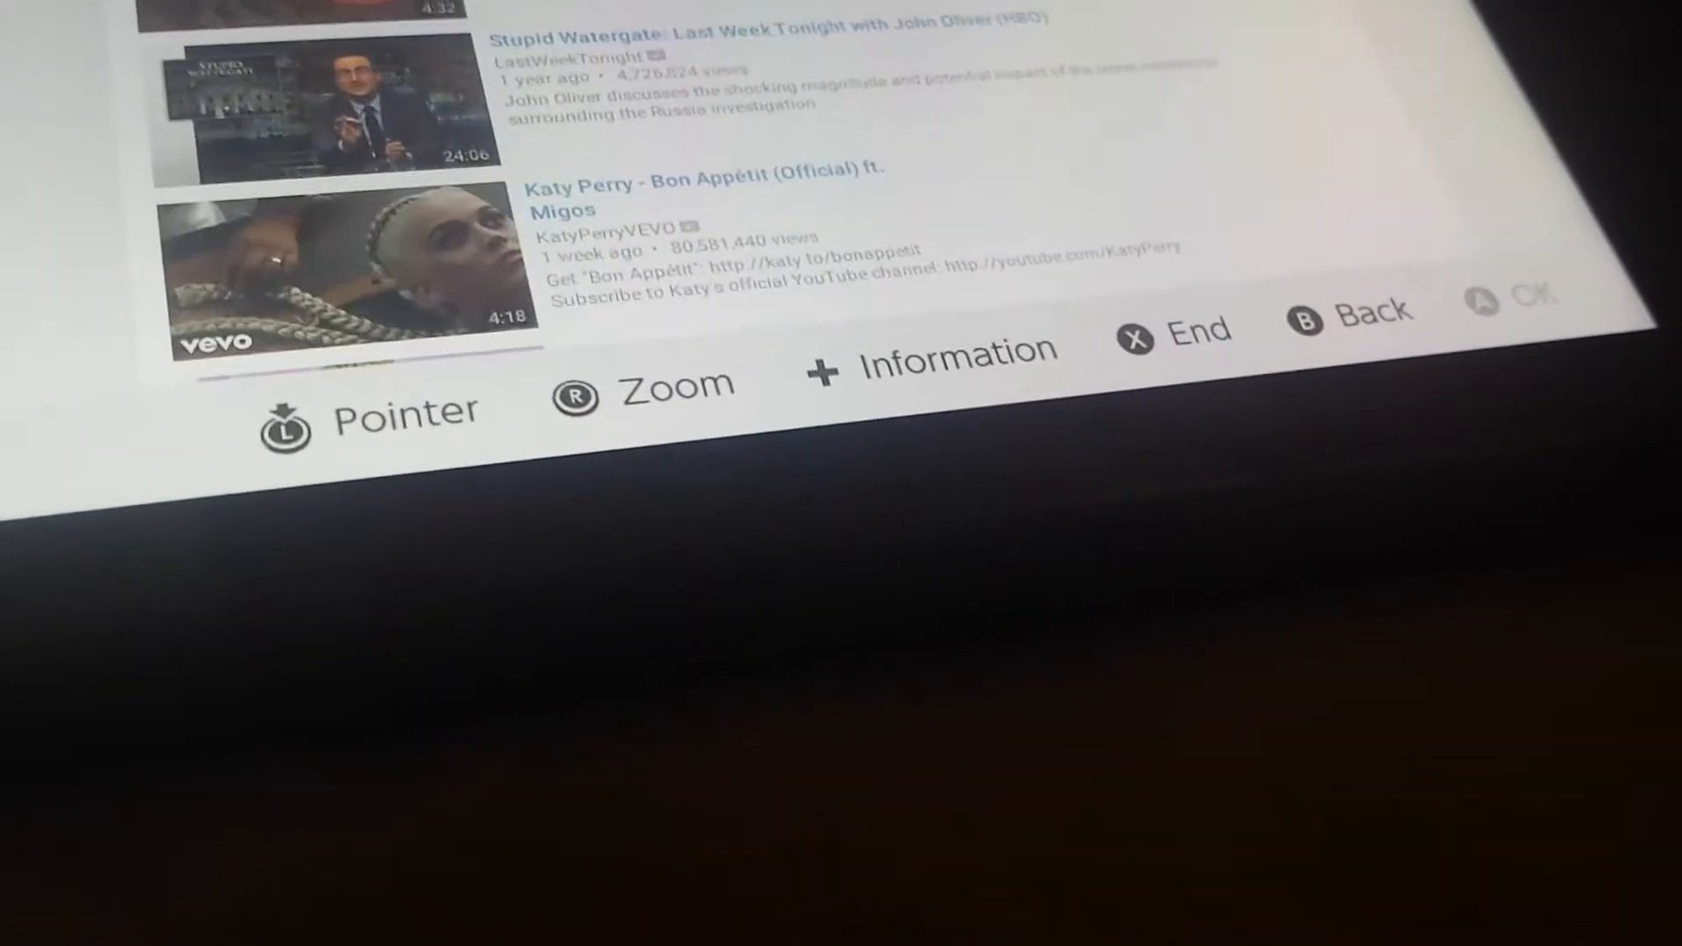
Scroll down the YouTube results past Katy Perry's 'Bon Appétit' videos
scroll(down, 3)
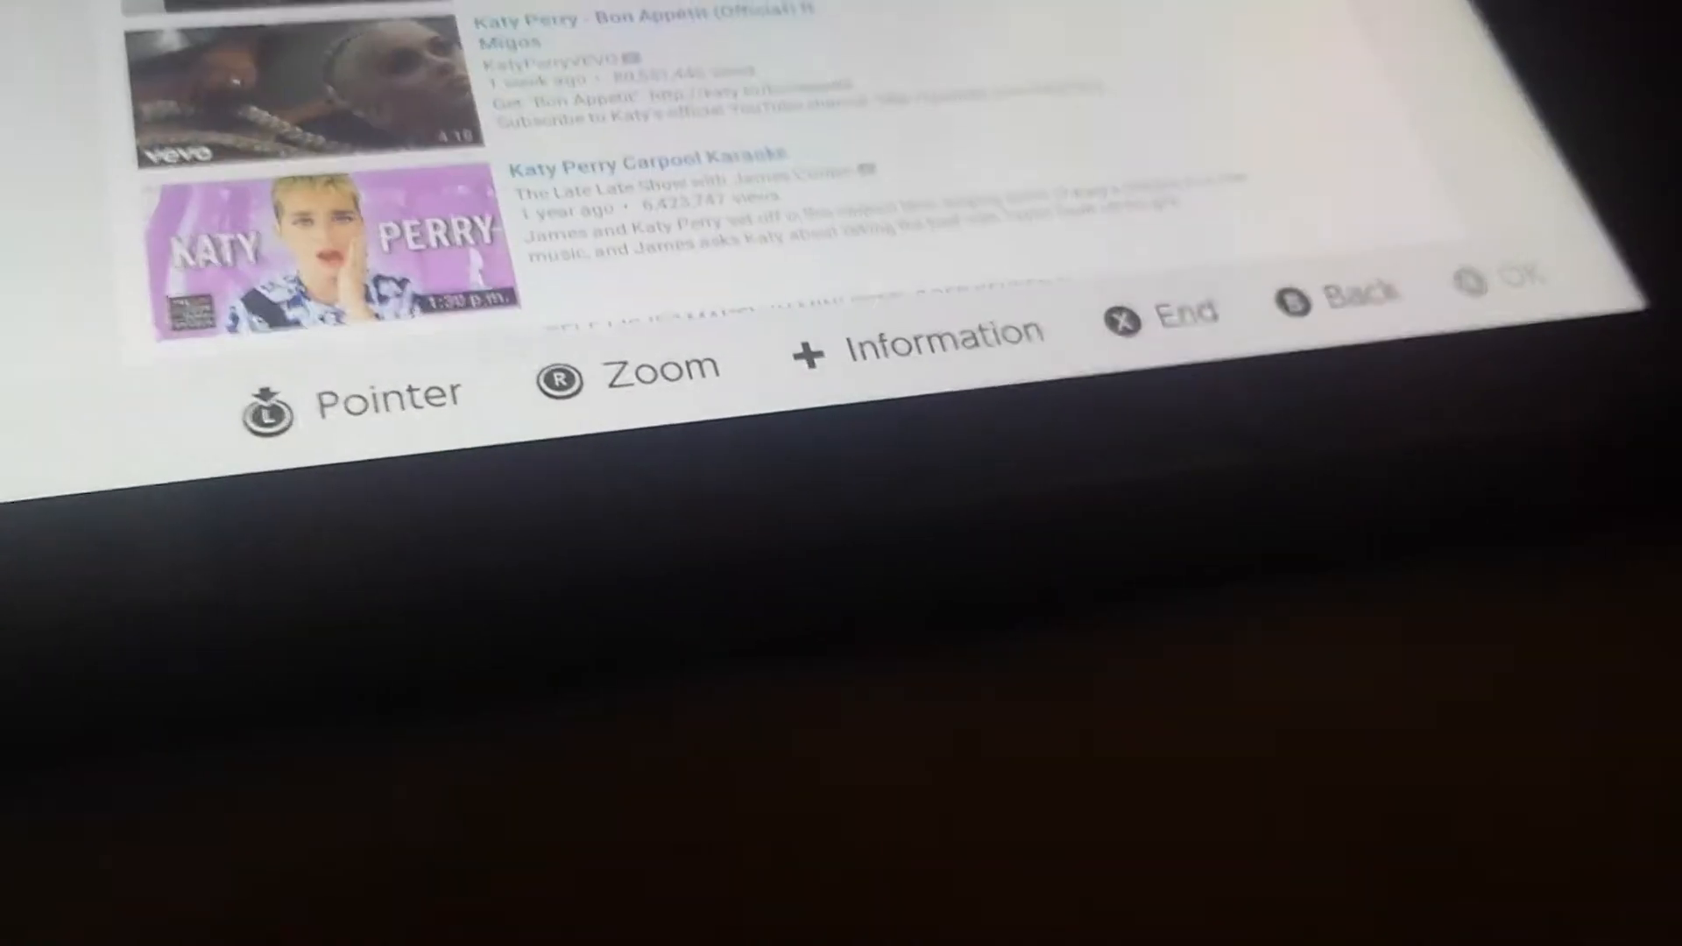
scroll(down, 3)
text(www.htmlgames)
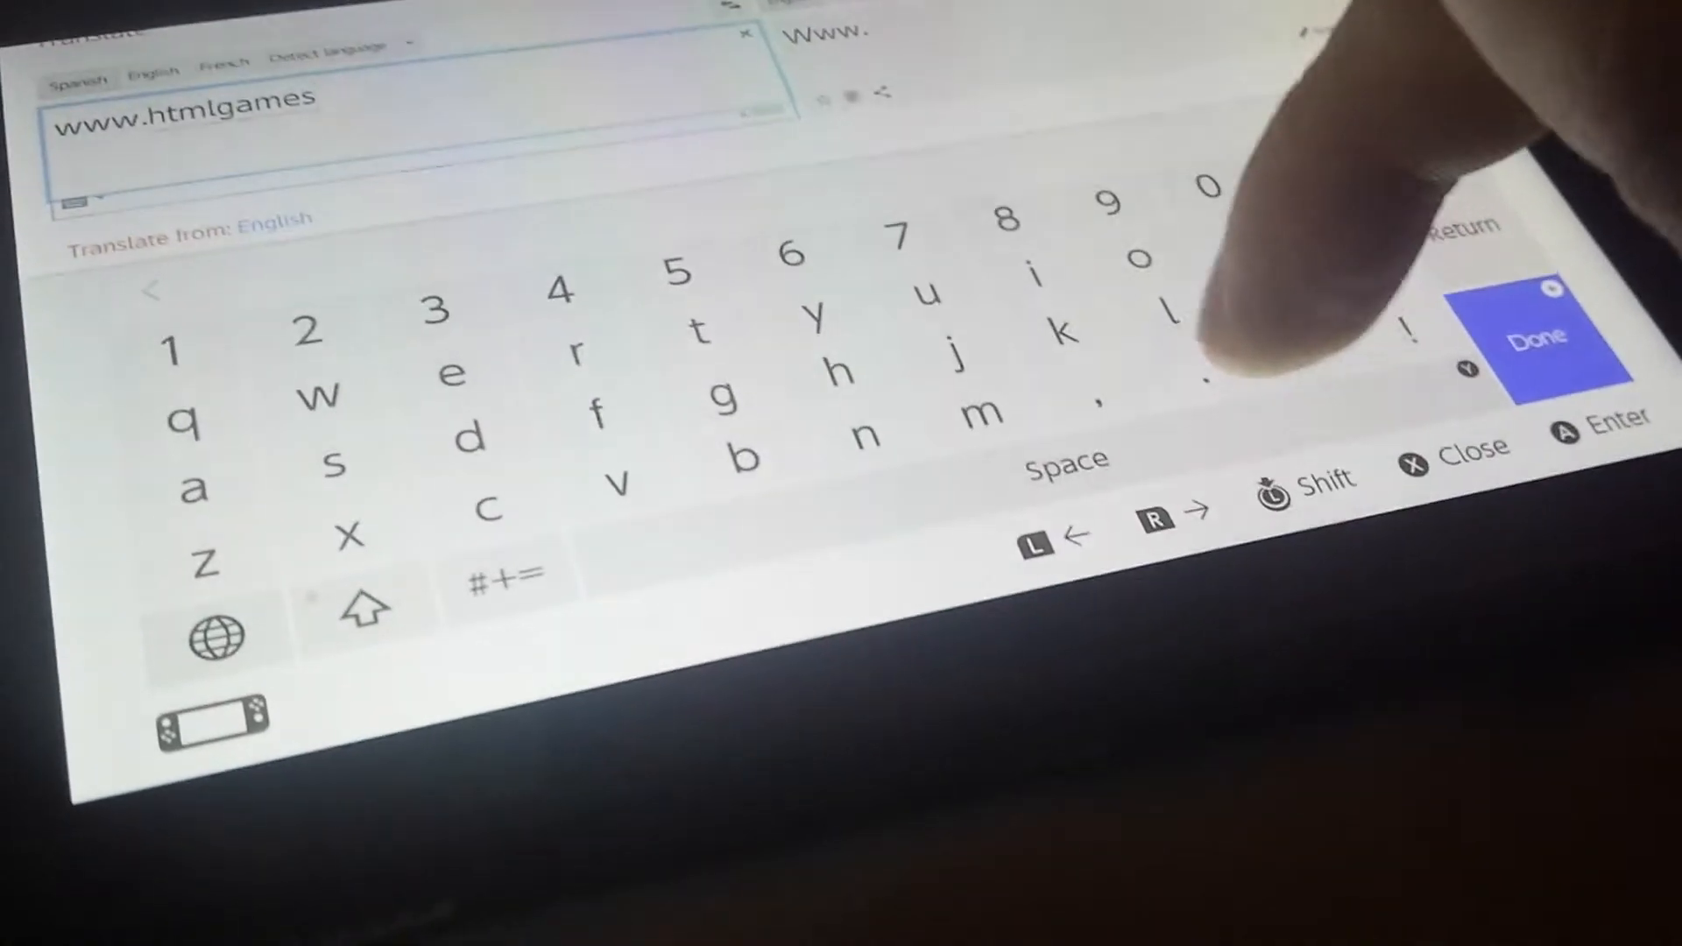
text(c)
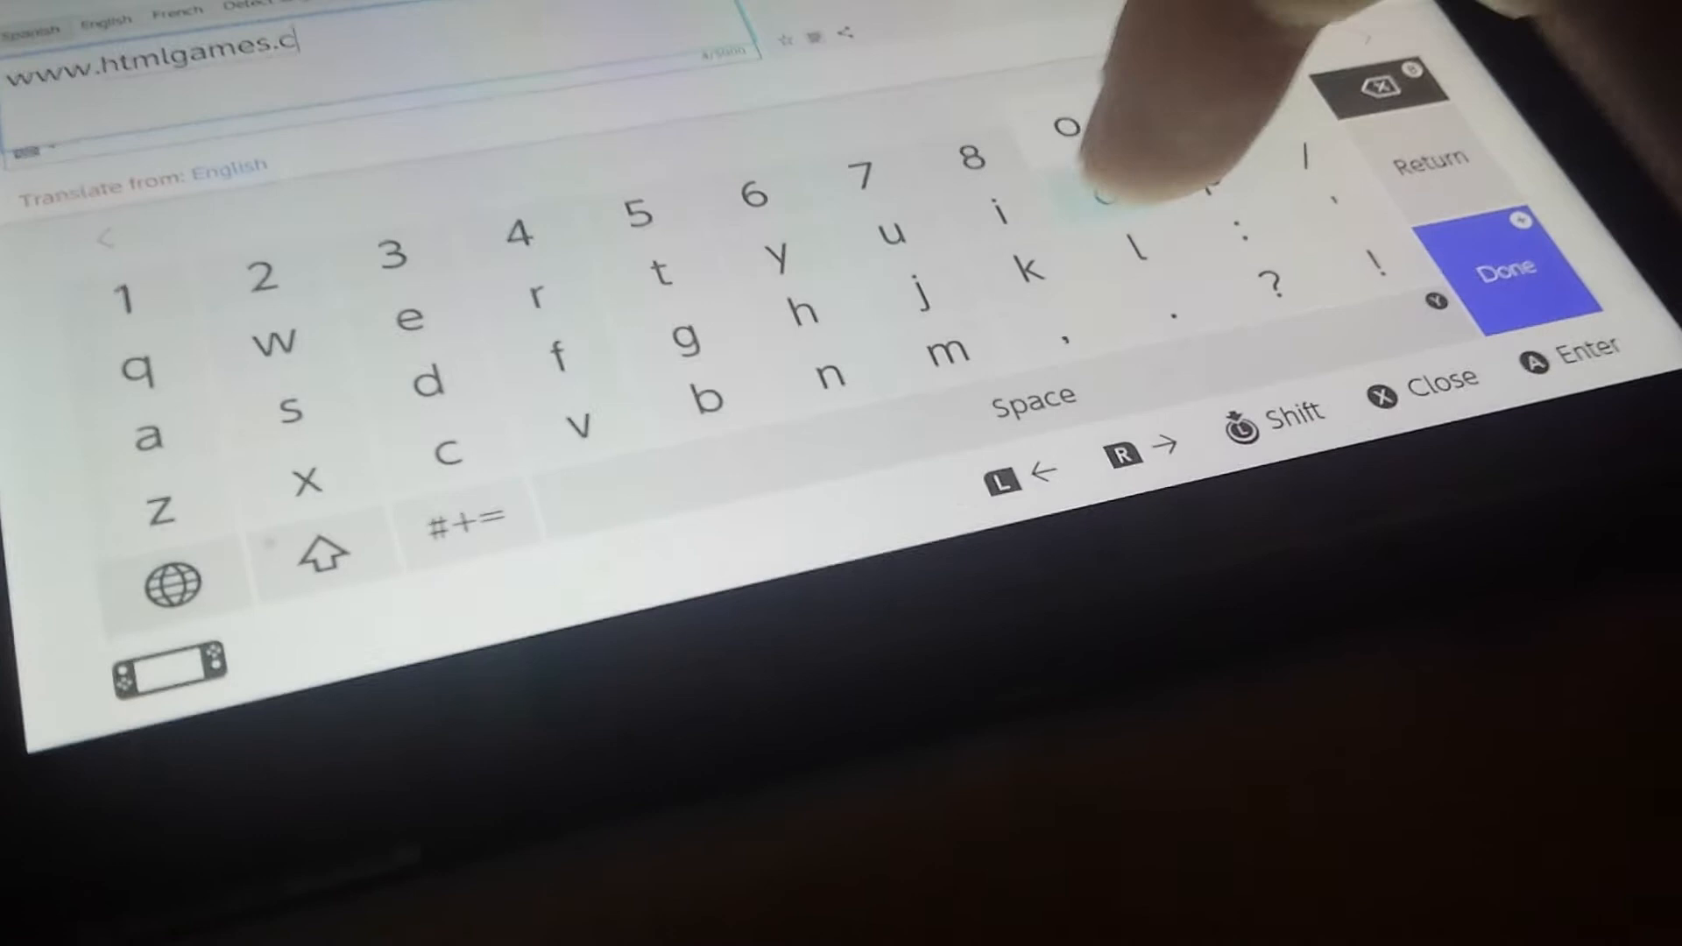
click(1500, 266)
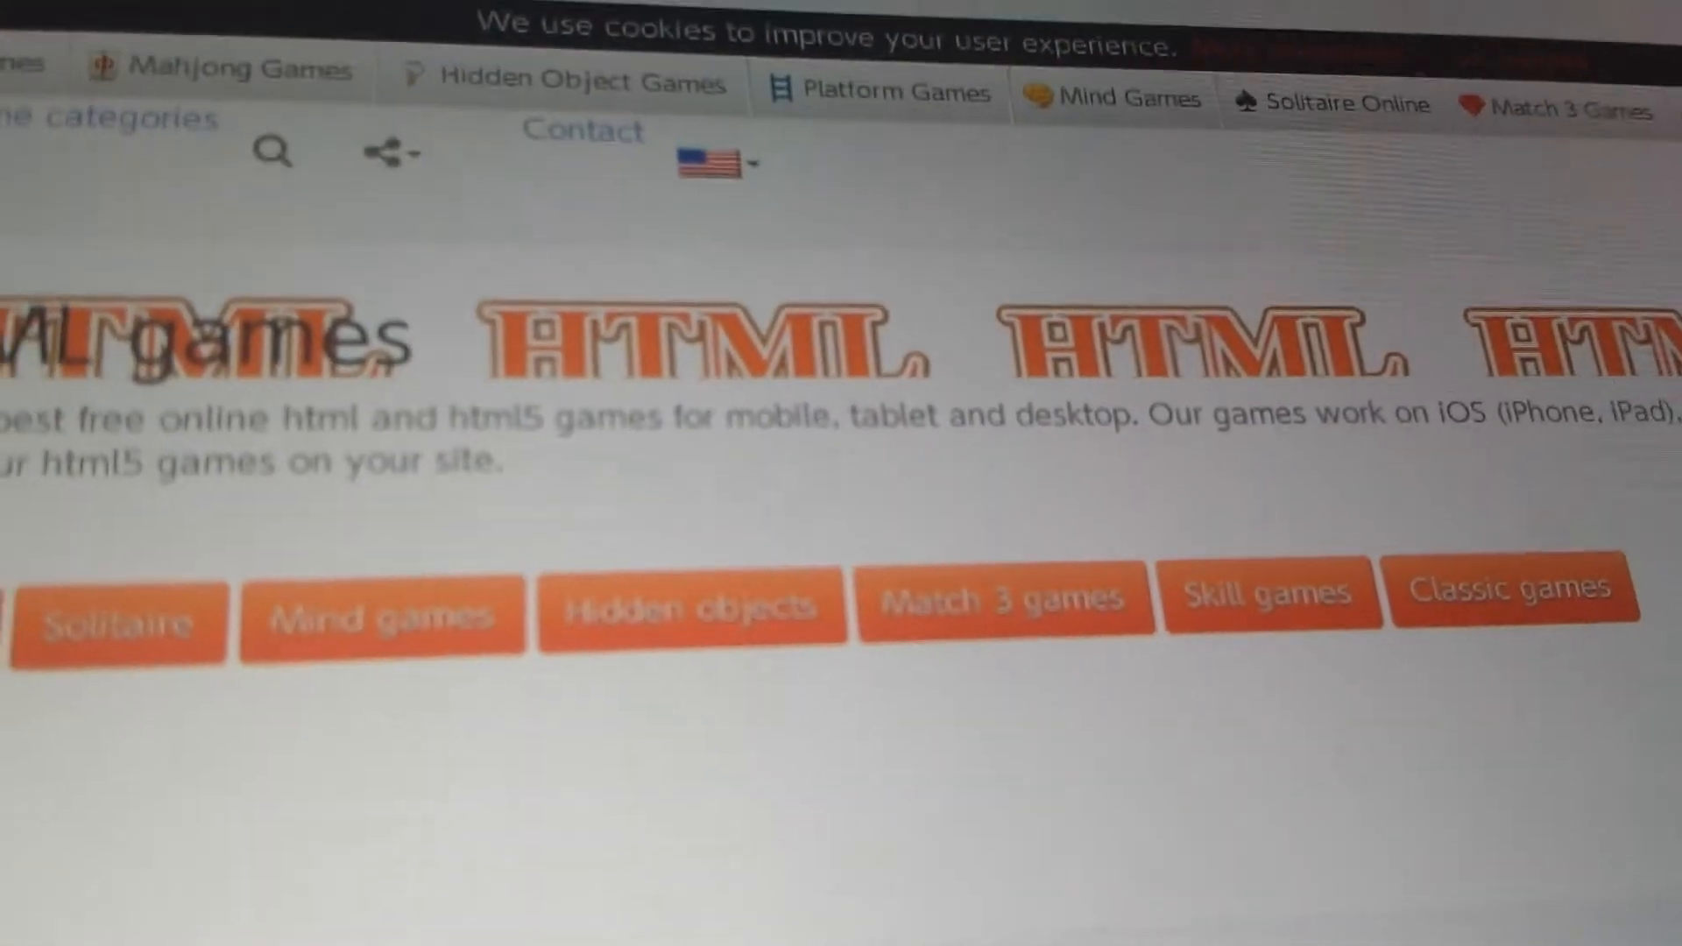
Scroll the Best rated games grid past Air Hockey, Hearts and Maya Pyramid Solitaire
scroll(down, 3)
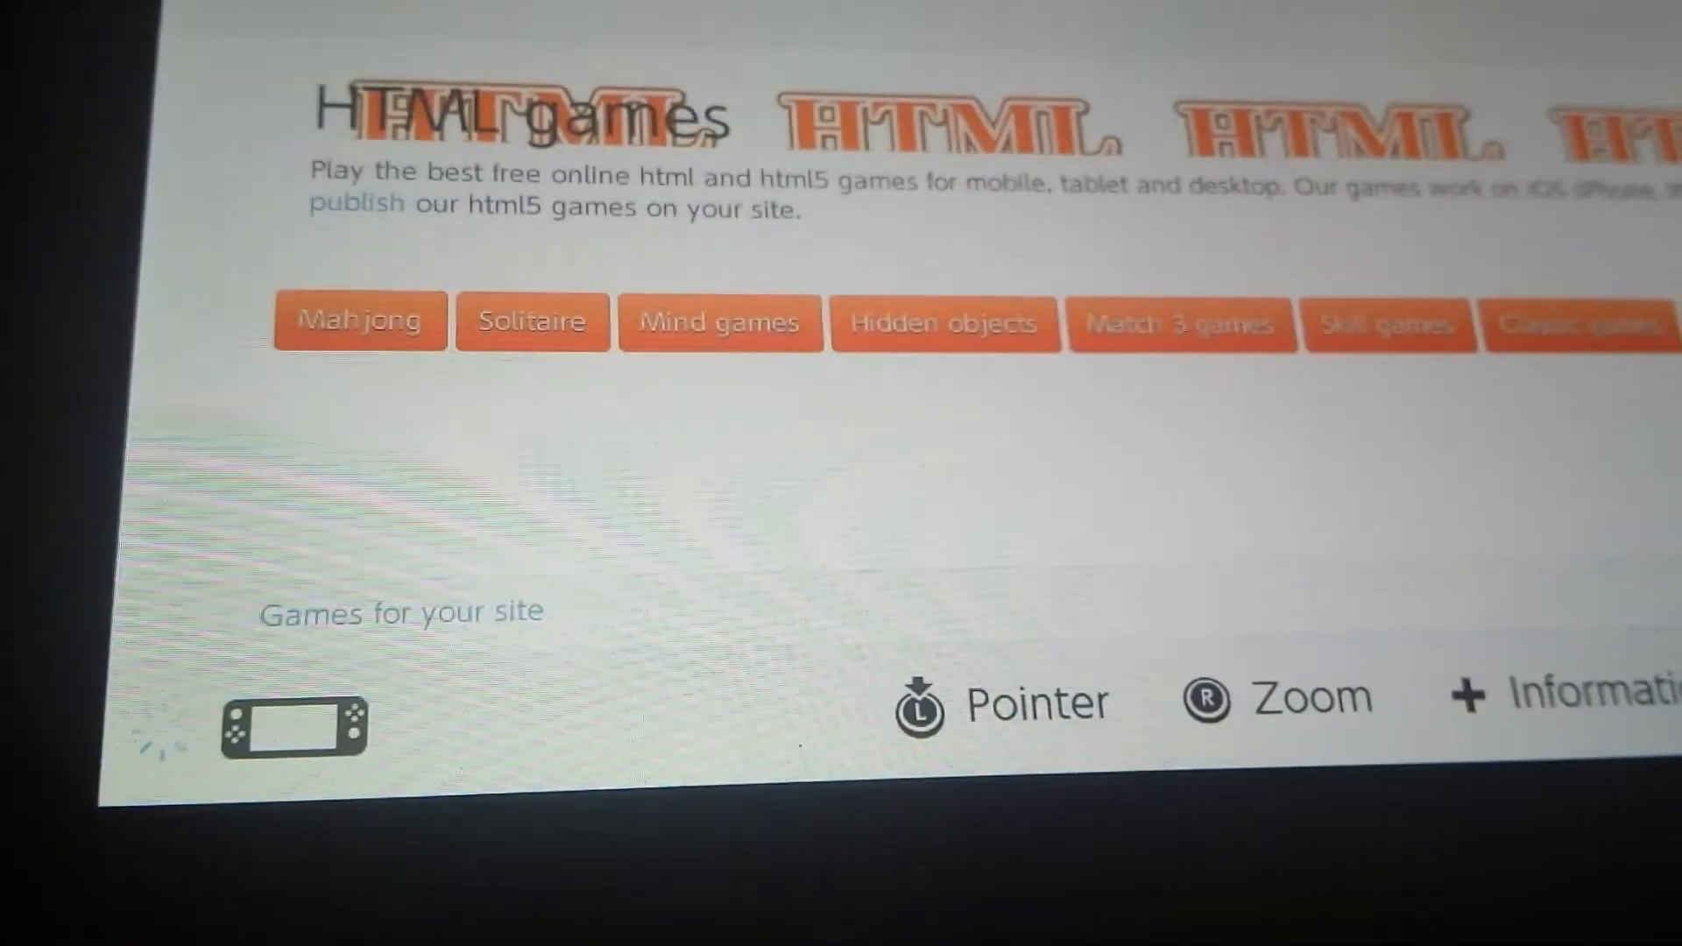
scroll(down, 3)
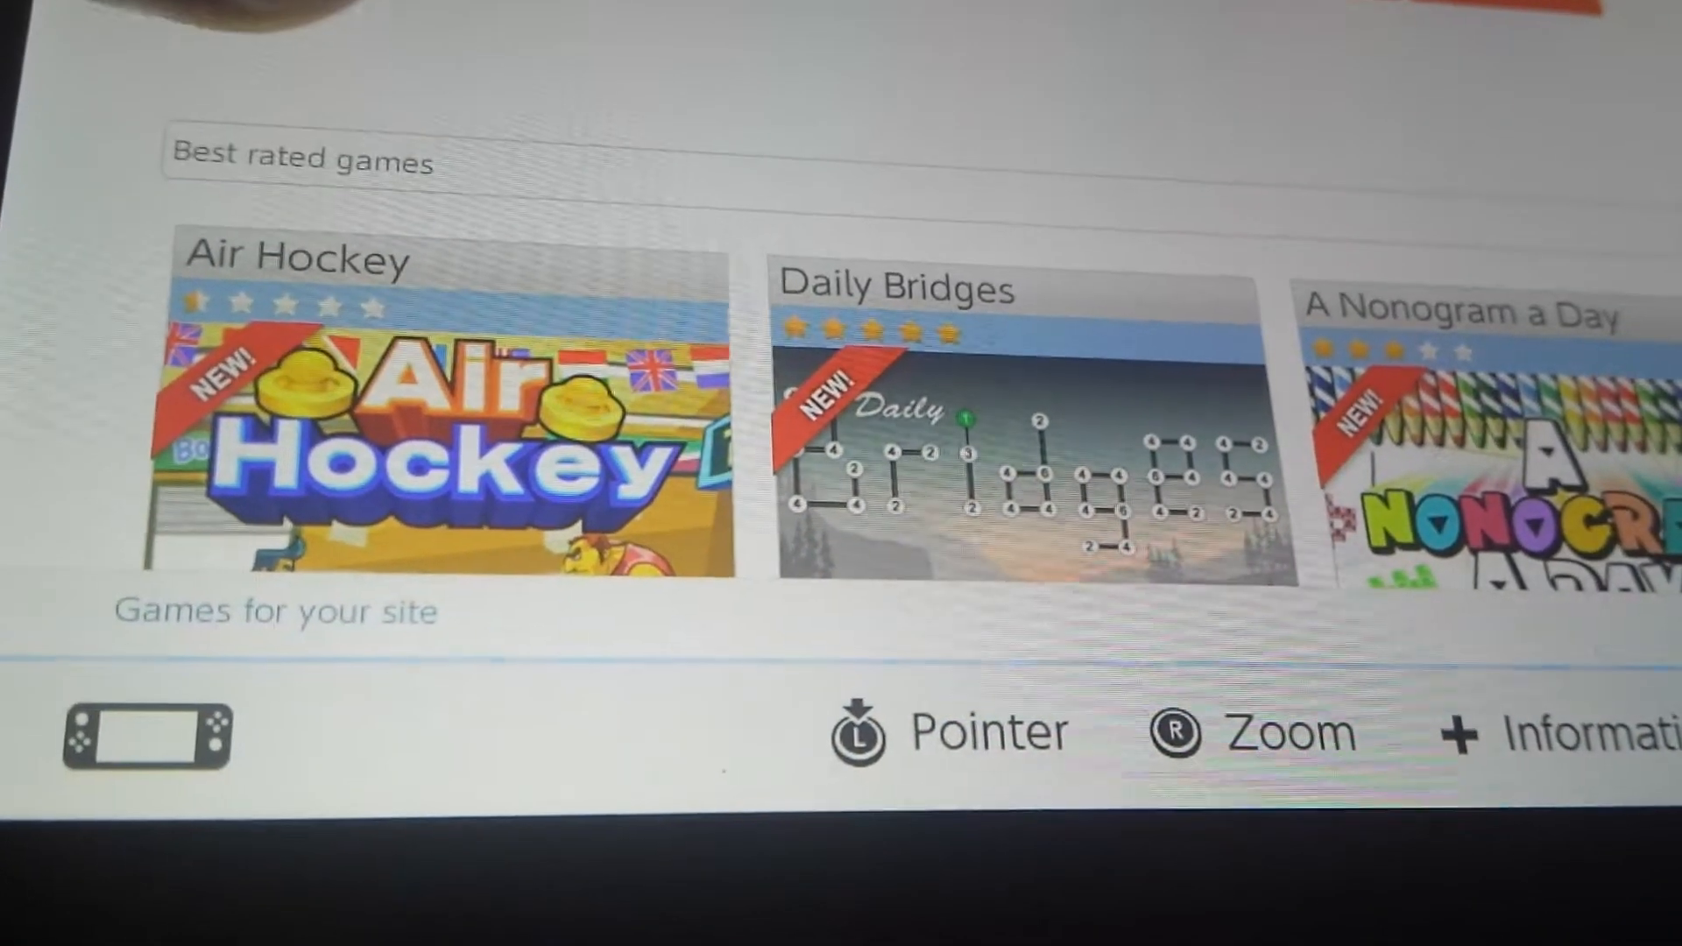
scroll(down, 3)
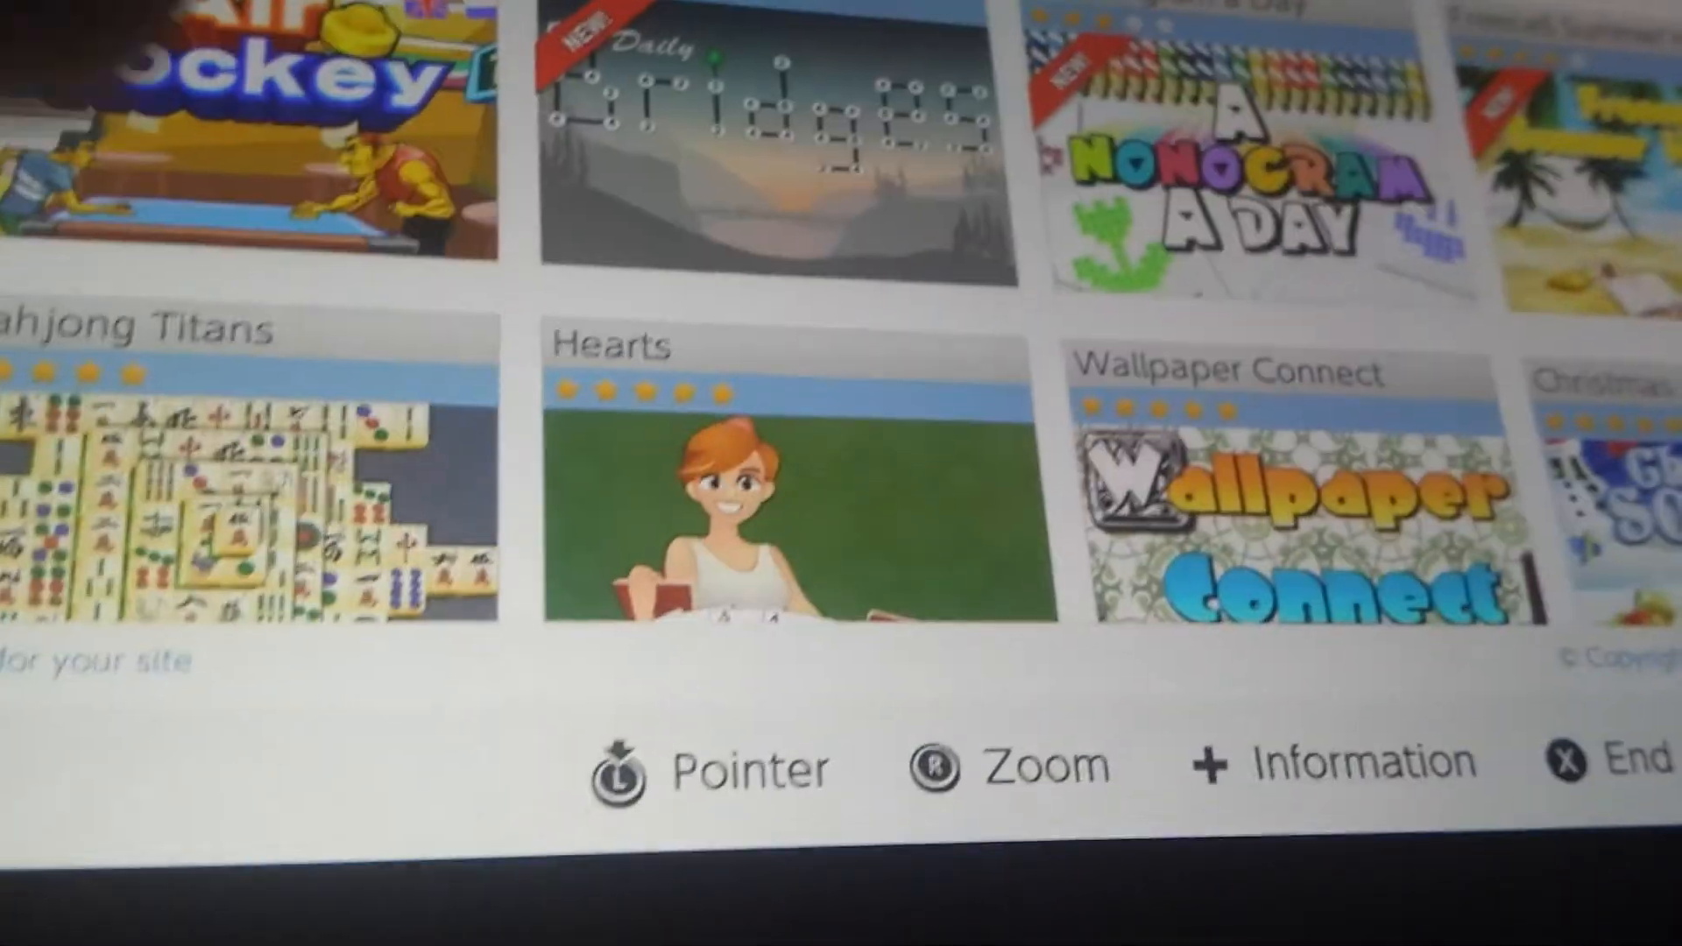
scroll(down, 3)
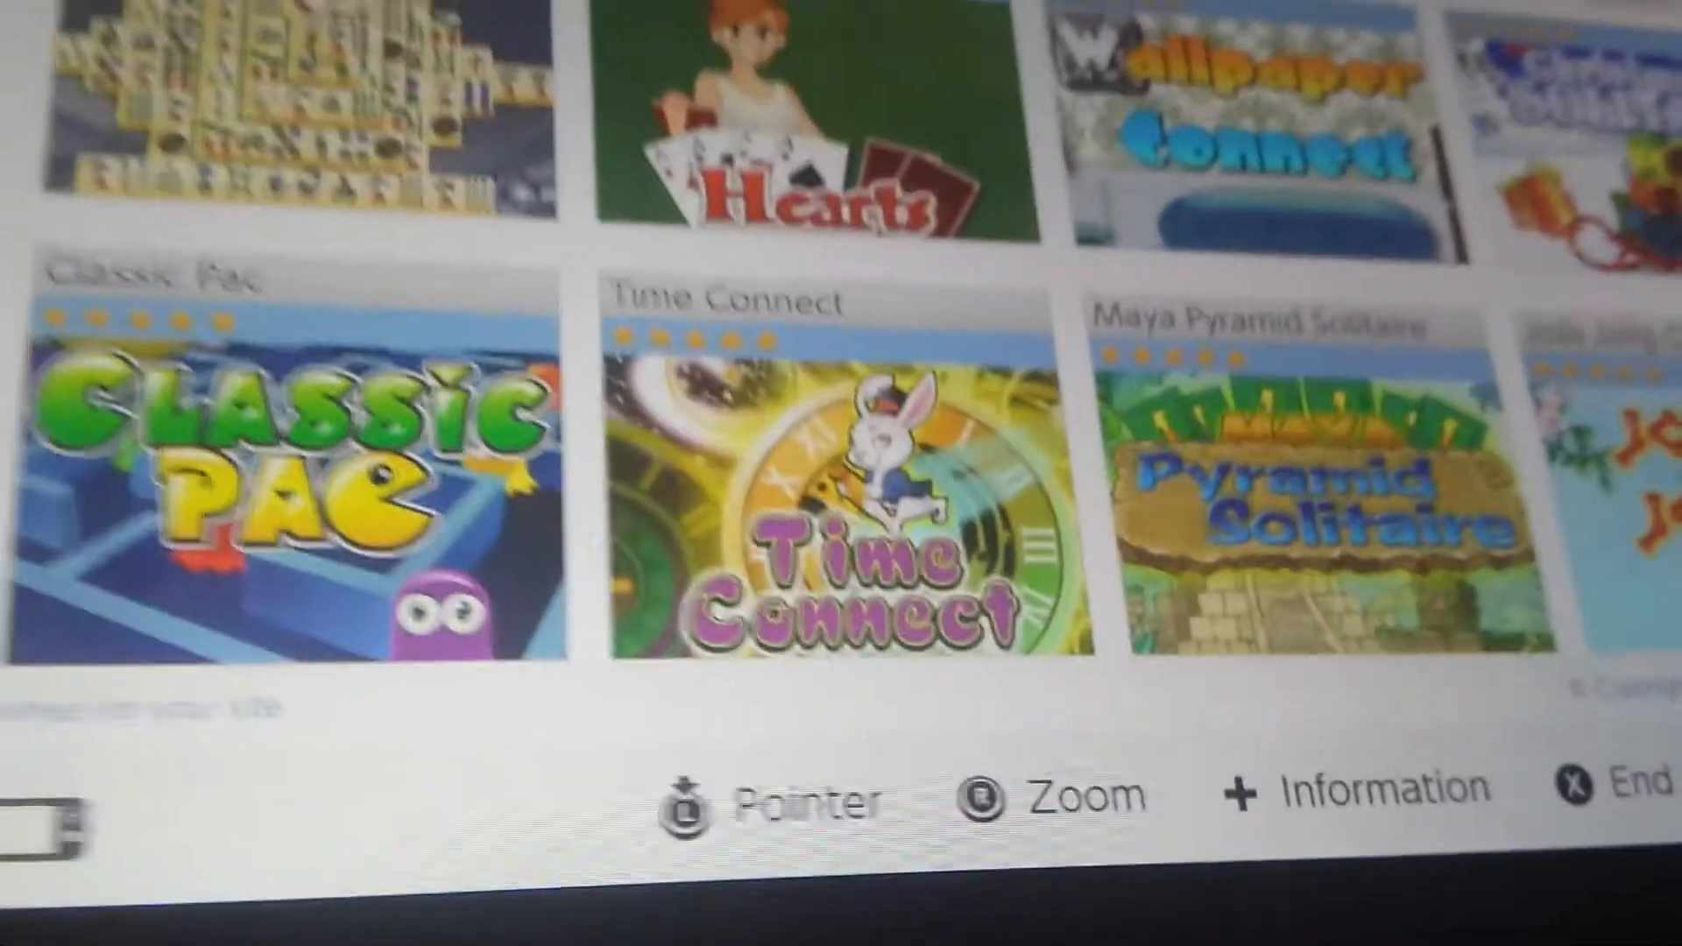